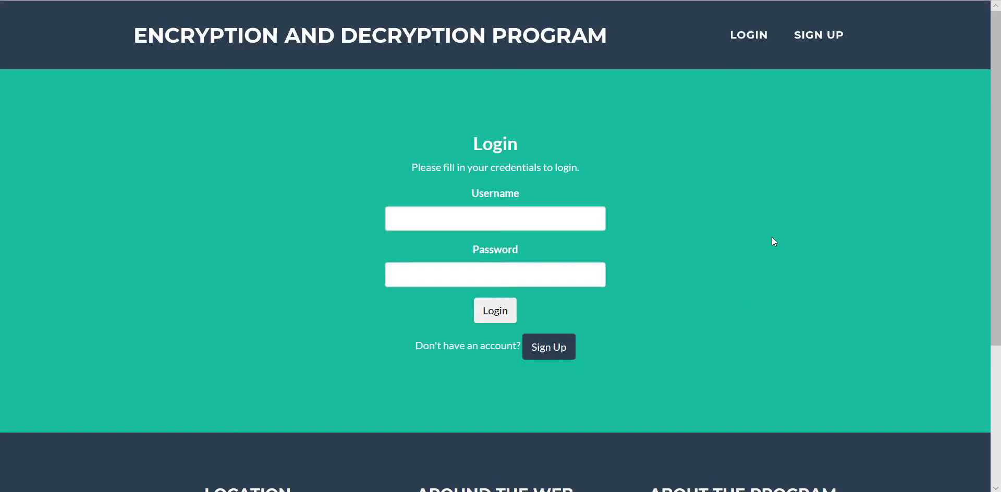
mouse_move(741, 187)
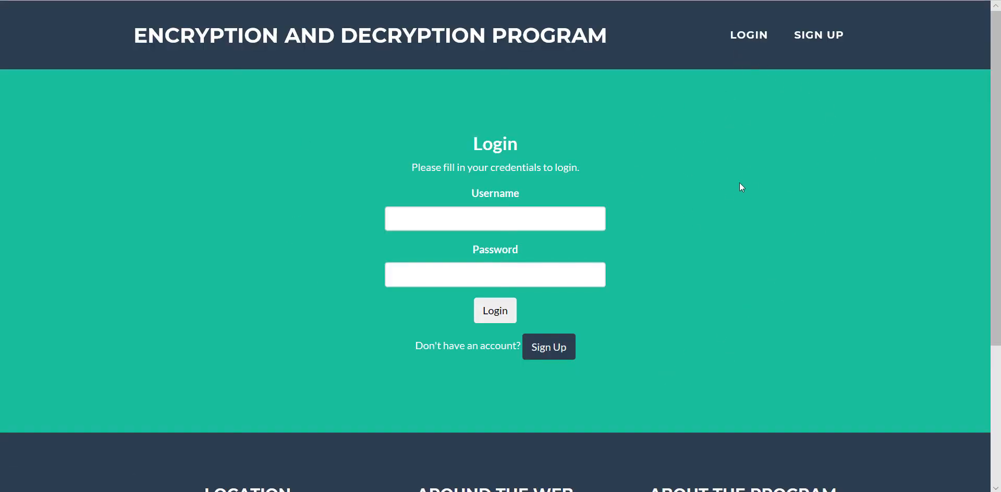
mouse_move(687, 358)
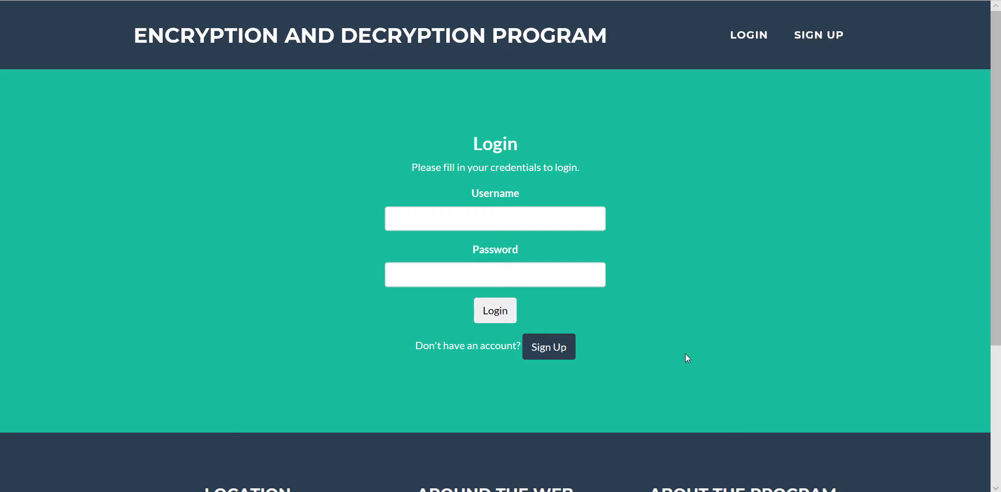
mouse_move(549, 347)
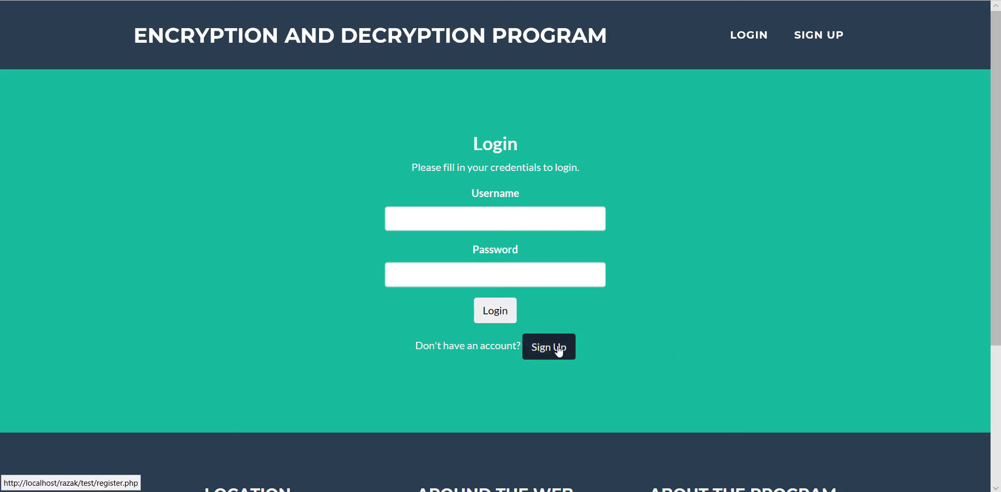
- Register a new account with a username, password and confirmation, returning to the login page
click(548, 347)
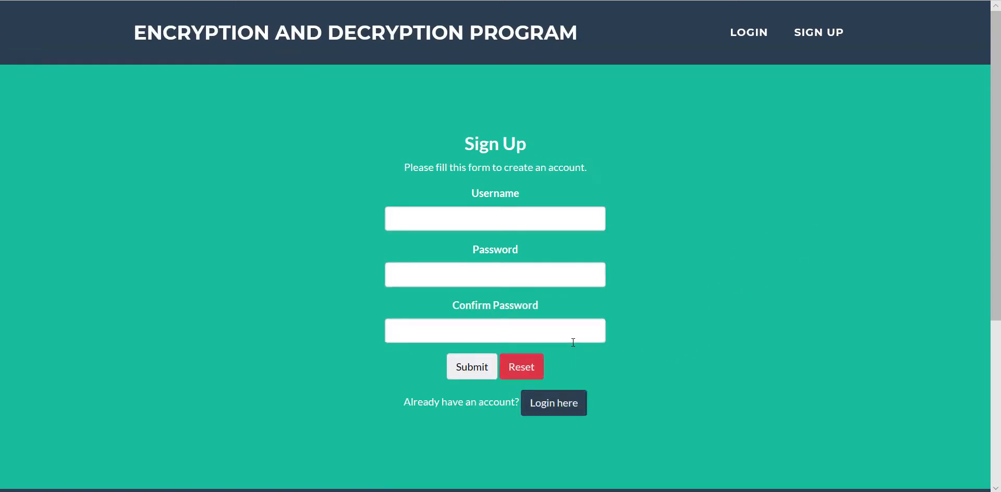
text(test user)
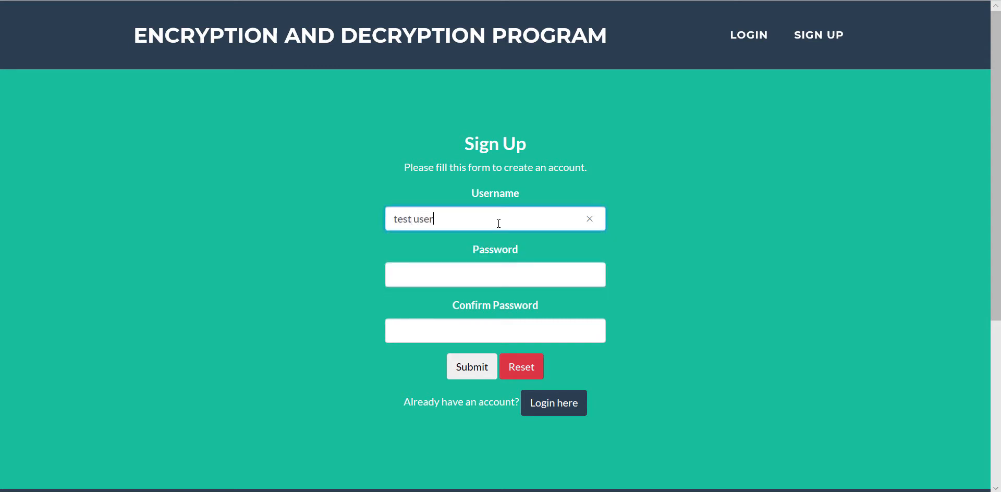
click(495, 274)
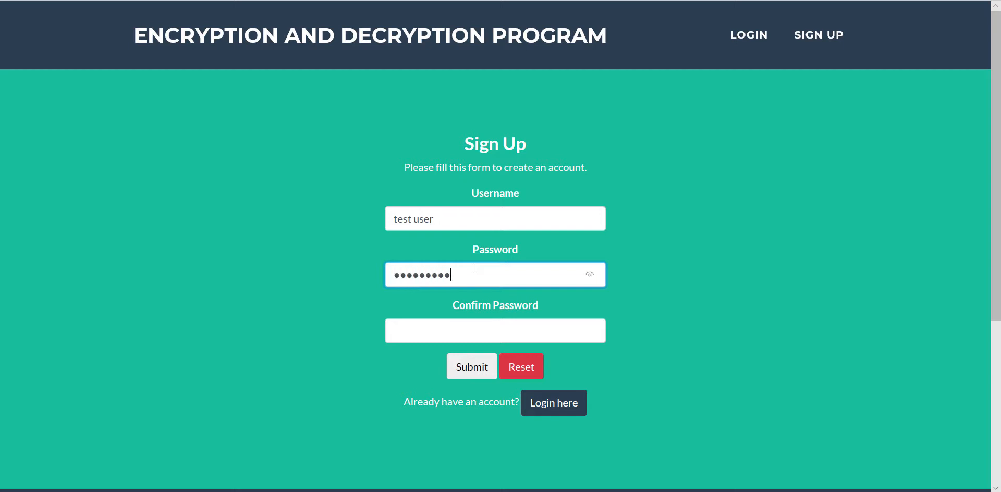
click(494, 331)
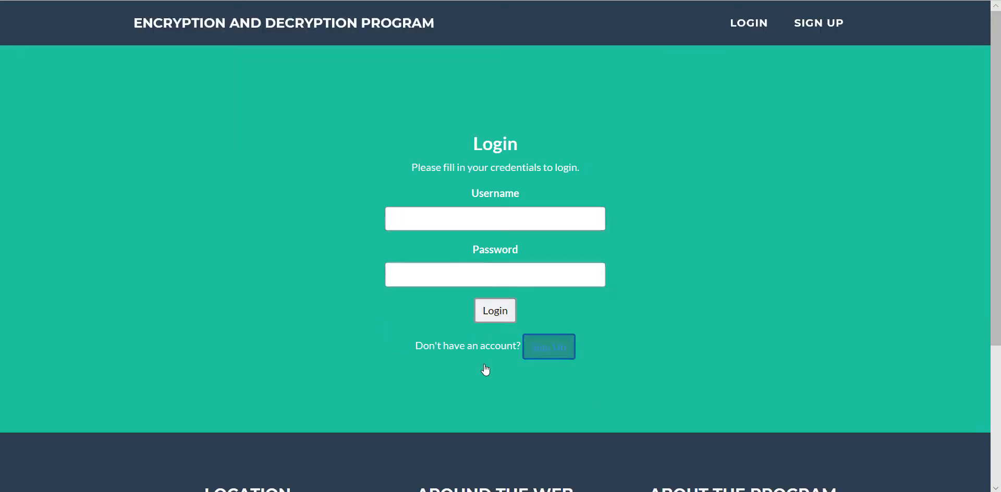
- Log in as 'test user' with 'password', decline saving it, and cancel the password reset
click(495, 219)
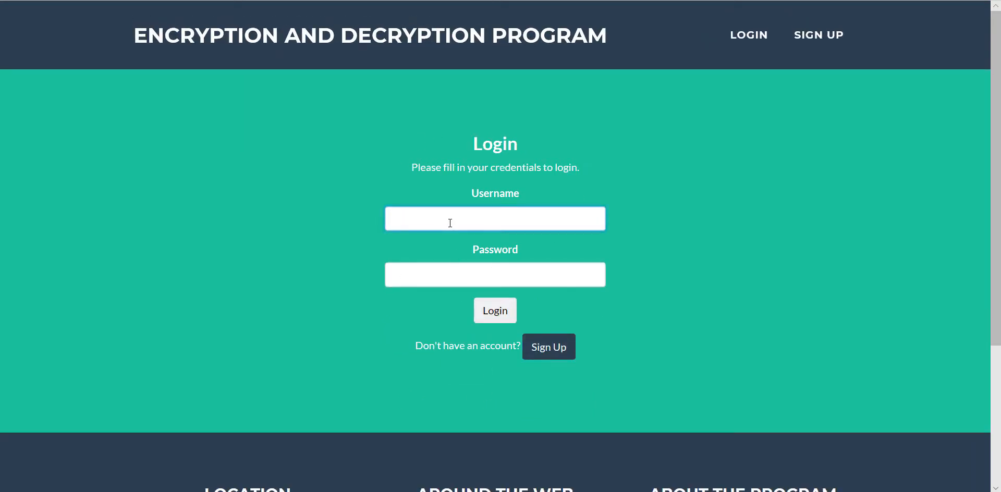
text(test user)
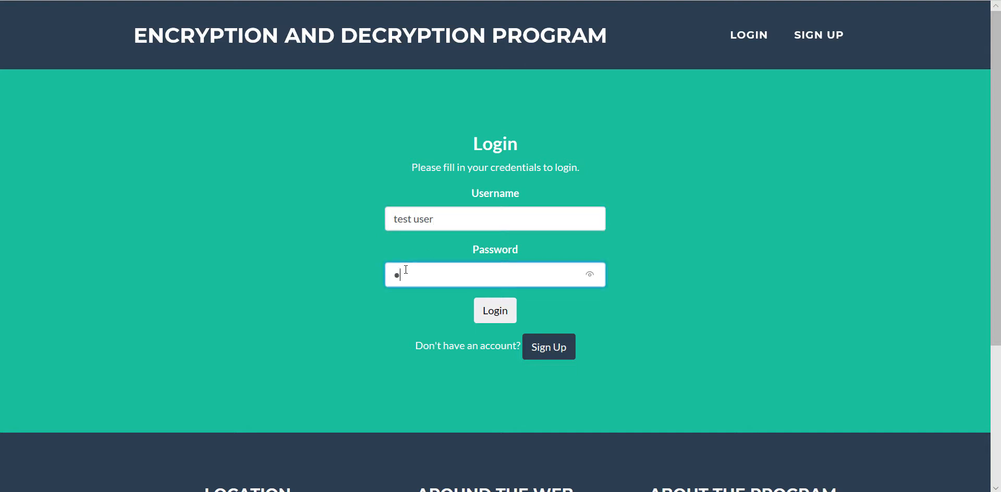
text(password)
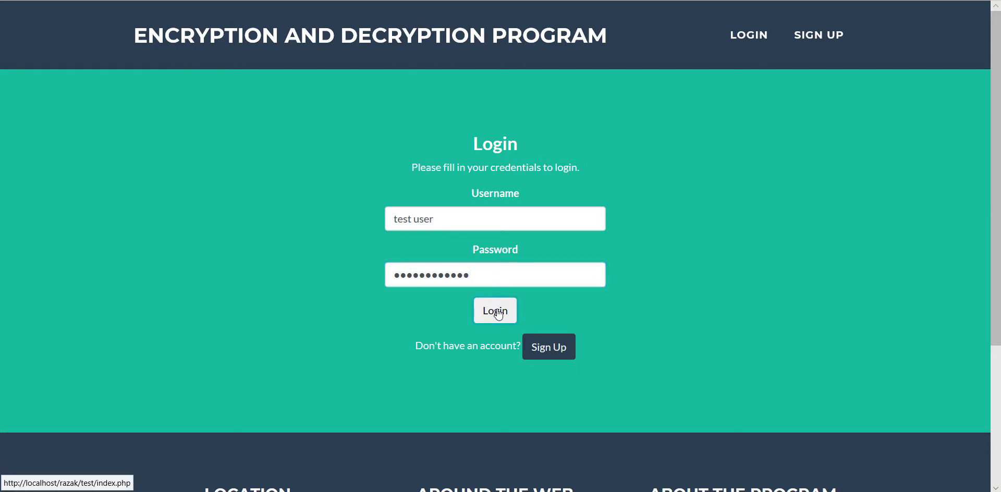
click(495, 310)
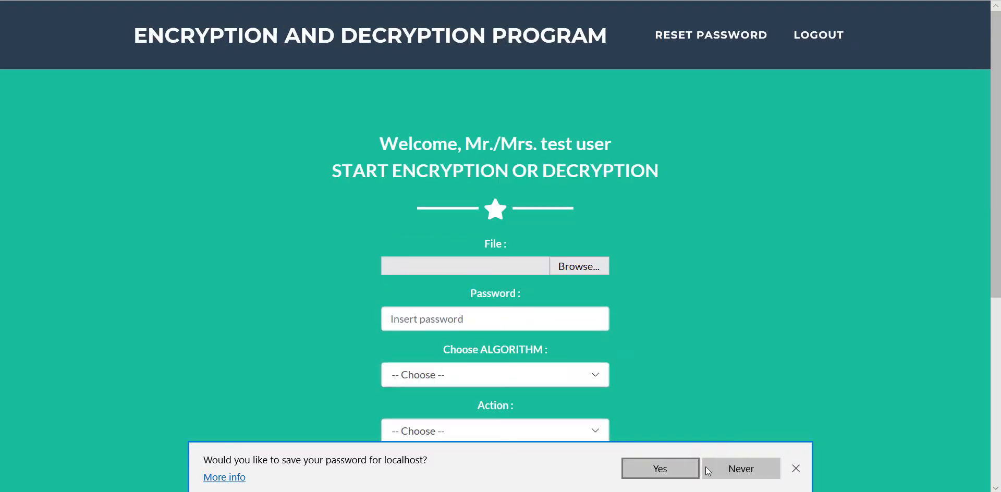
click(741, 469)
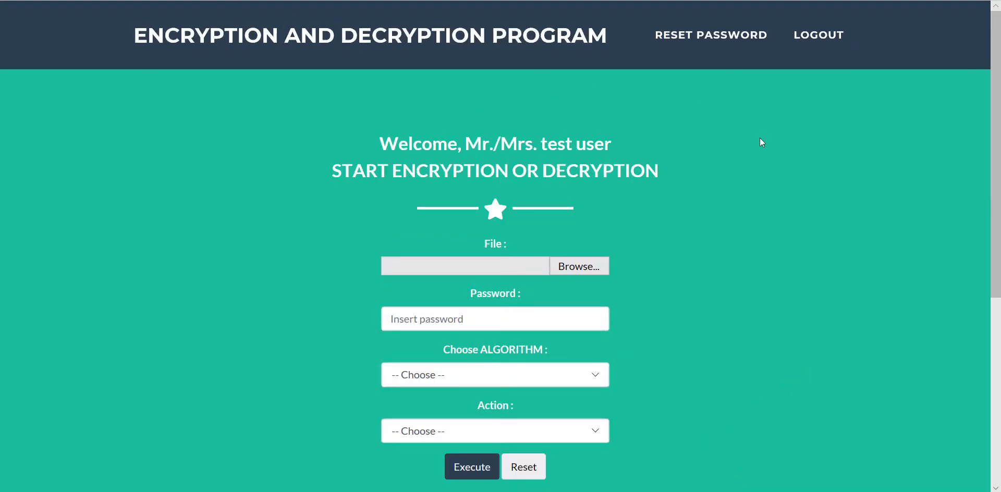
mouse_move(614, 217)
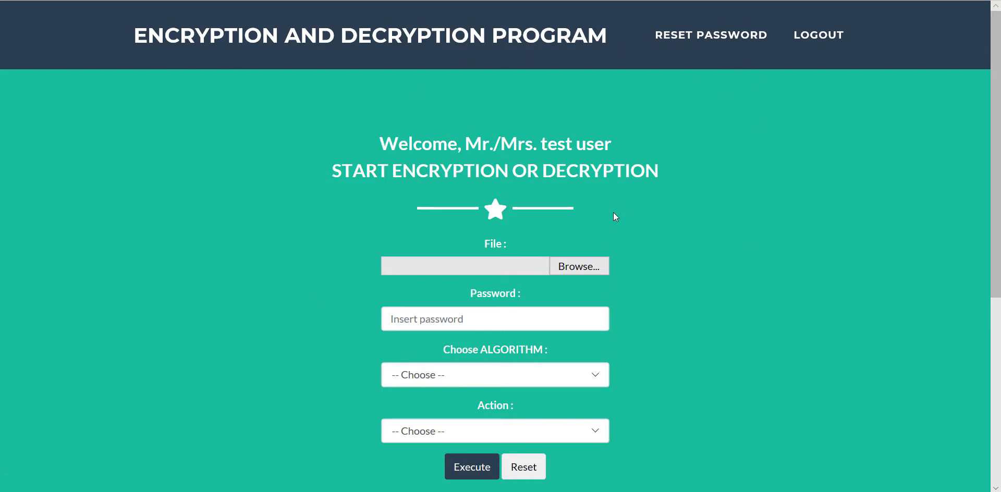
mouse_move(820, 34)
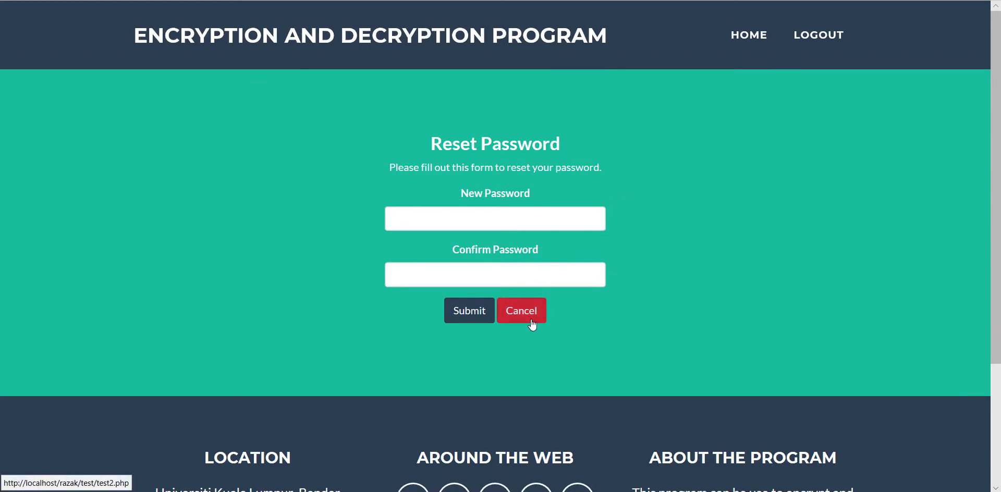
click(521, 310)
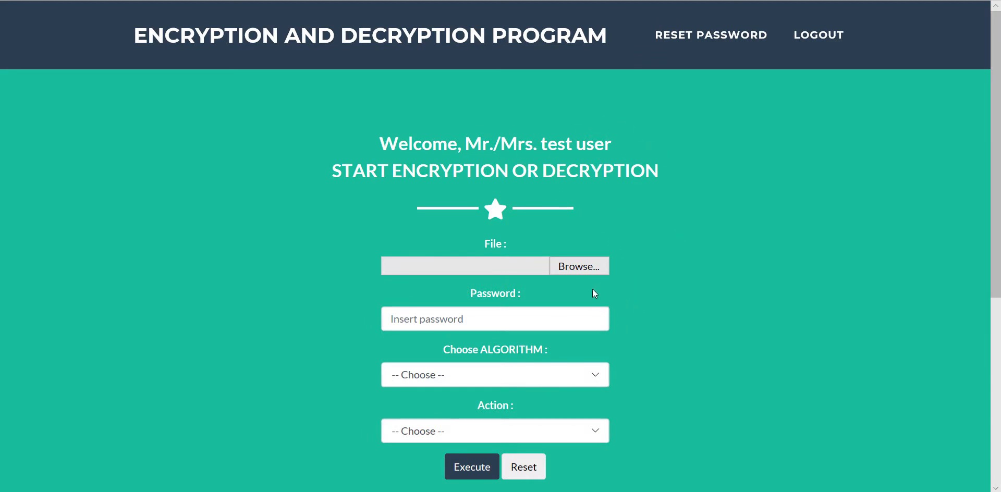
- Select AES Result.PNG from Cryptography > October > file to encrypt as the upload file
click(578, 266)
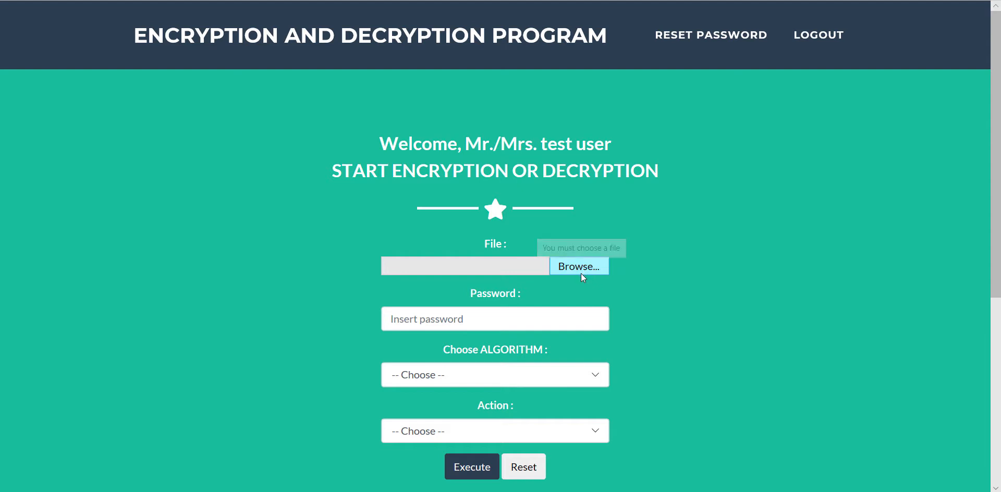
click(578, 267)
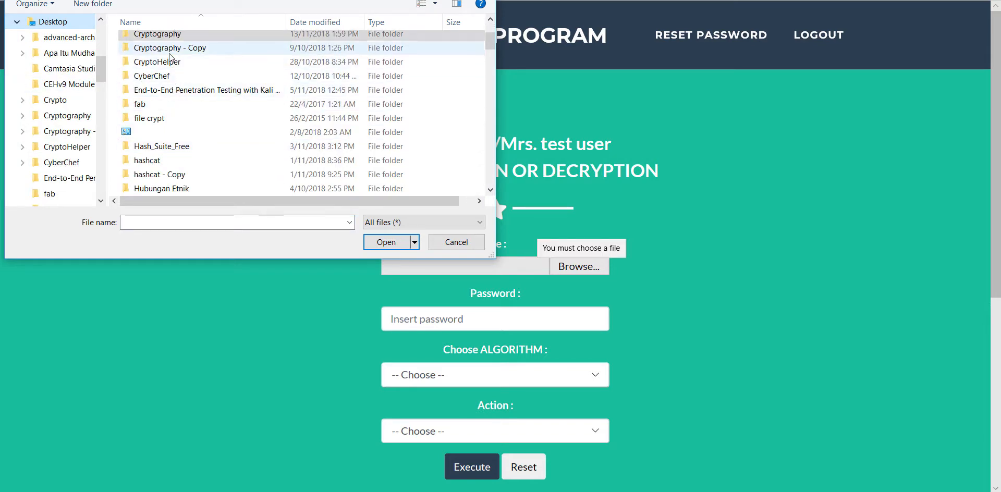
double_click(157, 34)
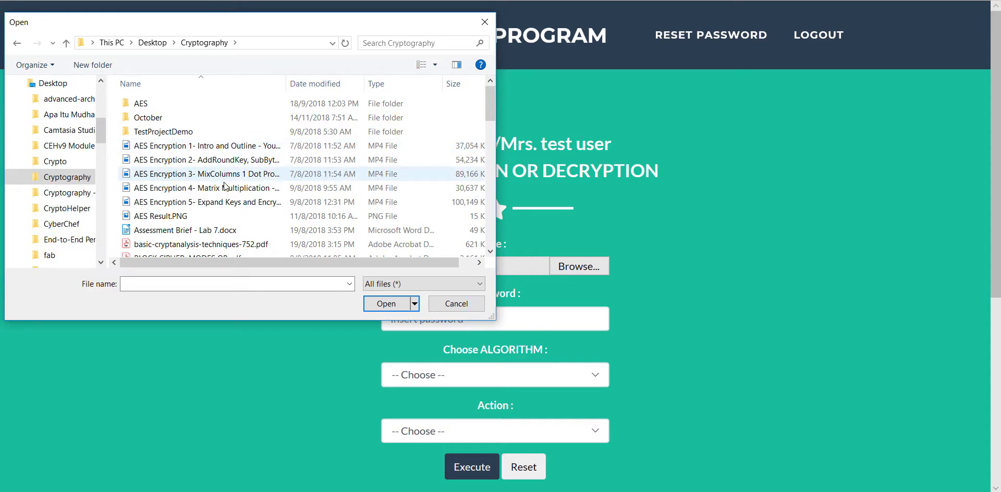
double_click(148, 118)
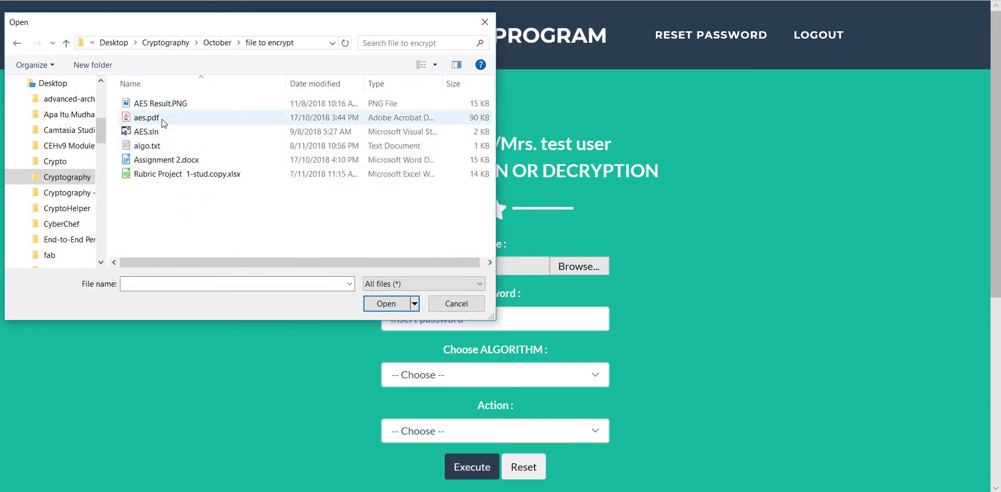
click(161, 102)
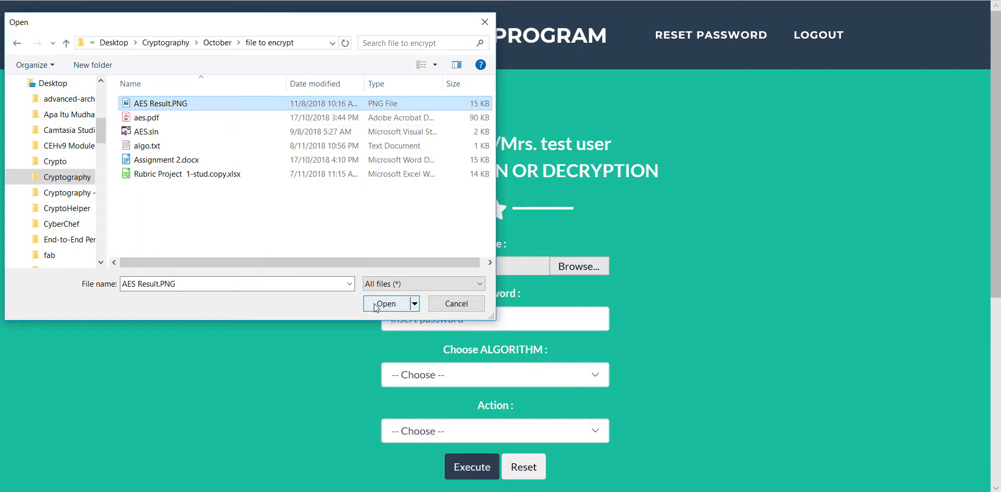
click(386, 304)
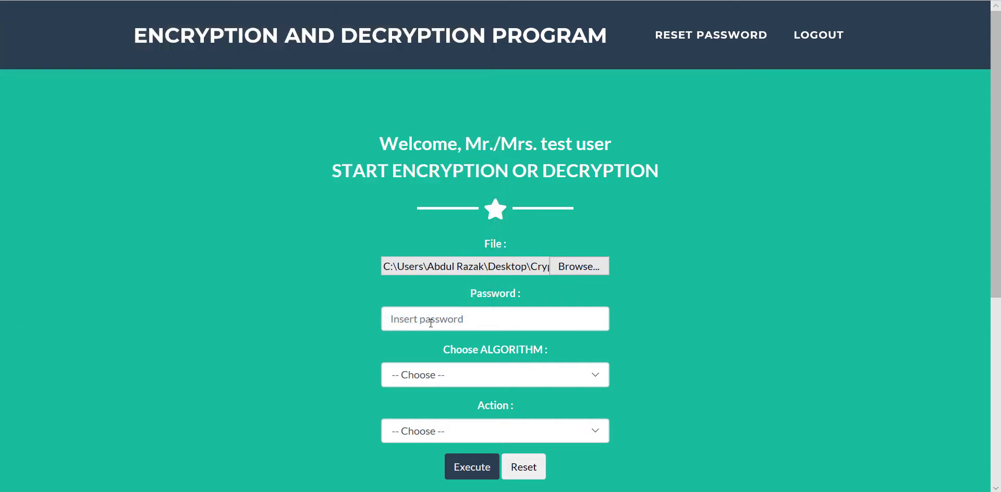
- Enter 'password' and choose the encryption algorithm to encrypt AES Result.PNG
text(•)
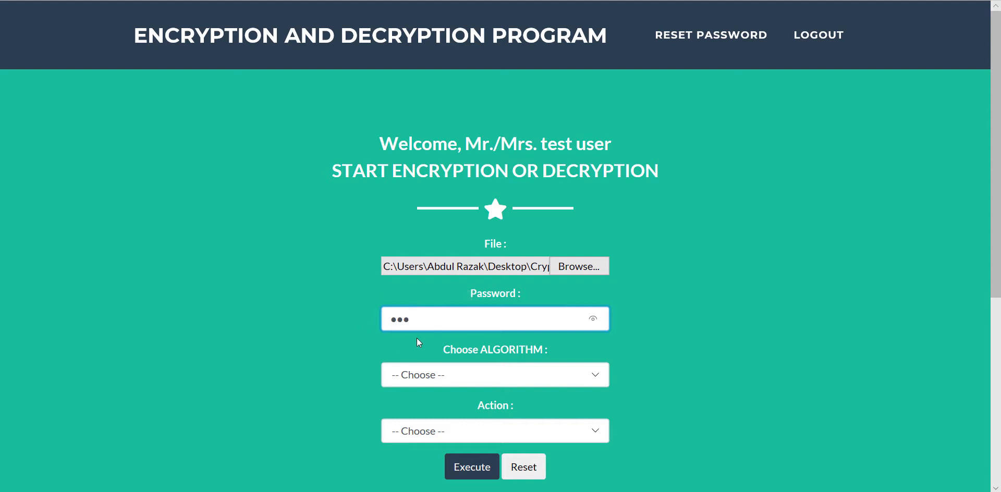
text(password)
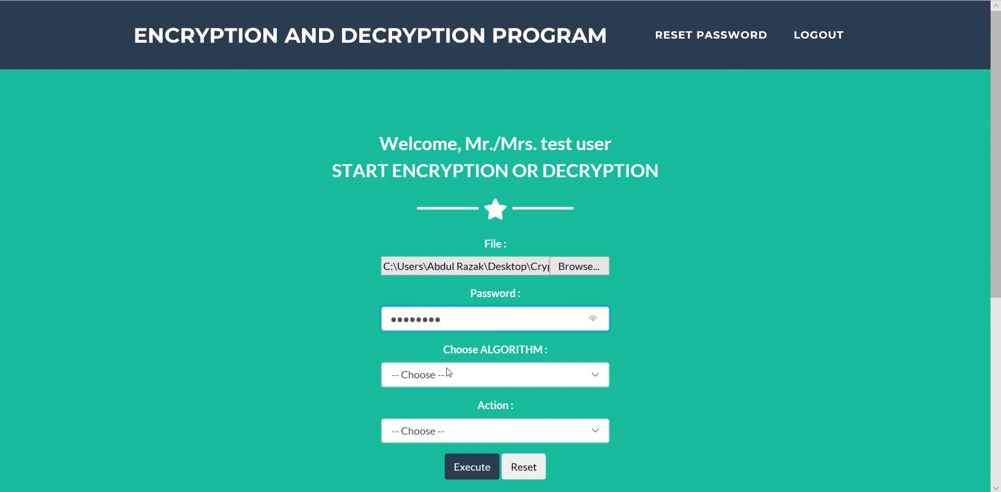
click(495, 375)
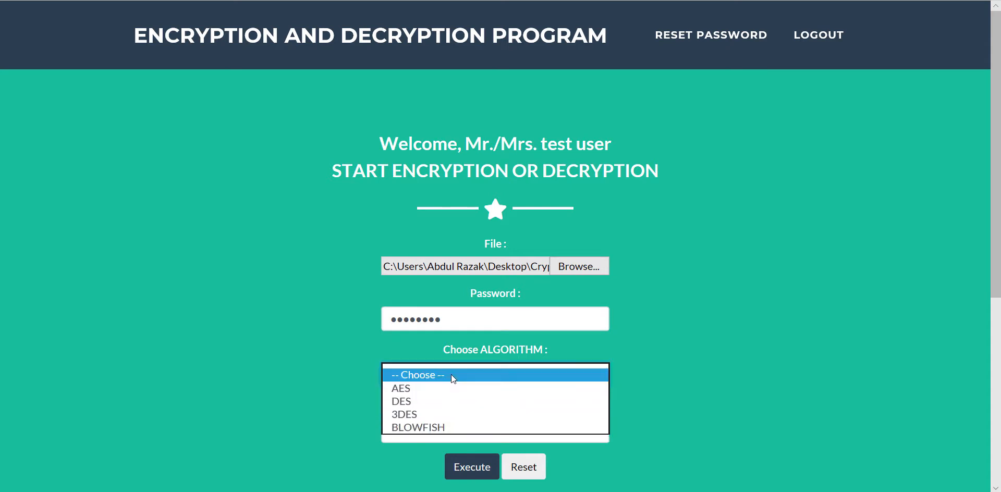
click(401, 388)
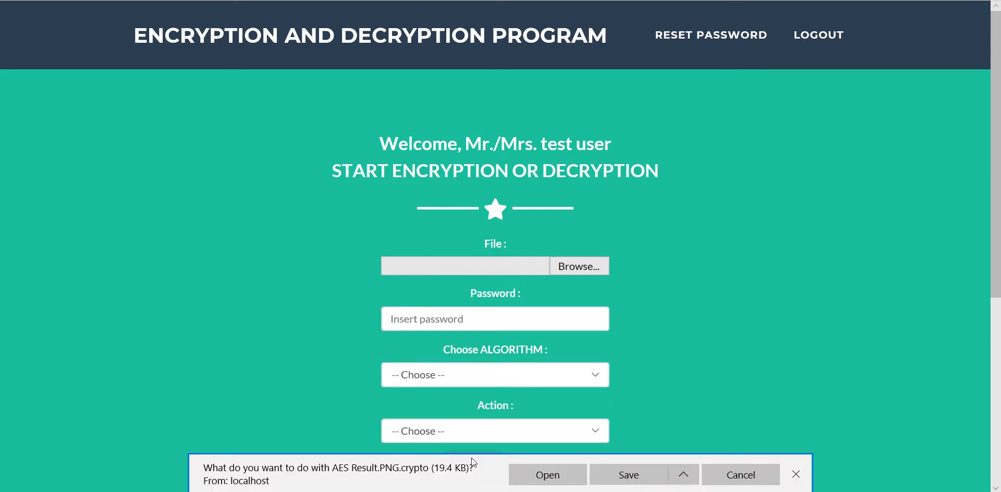
- Save AES Result.PNG.crypto into the encrypted file folder and dismiss the download bar
click(683, 475)
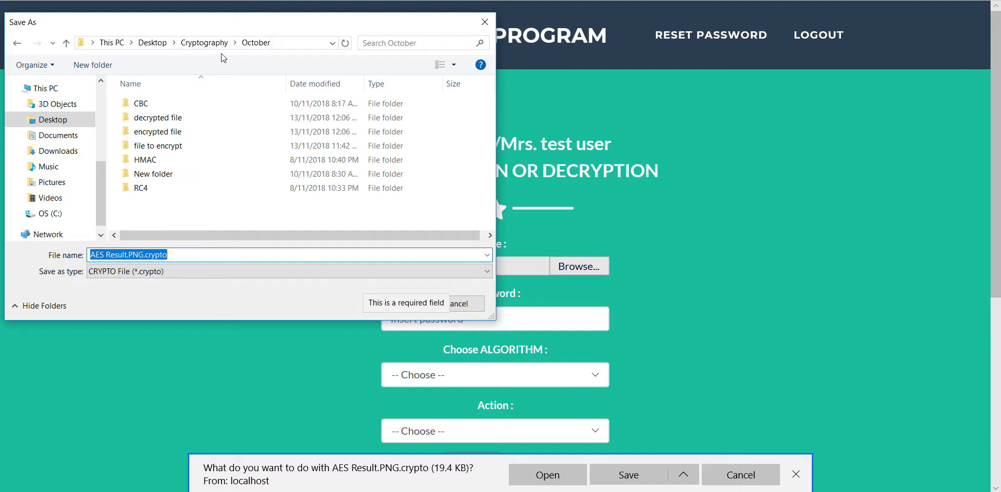
double_click(158, 131)
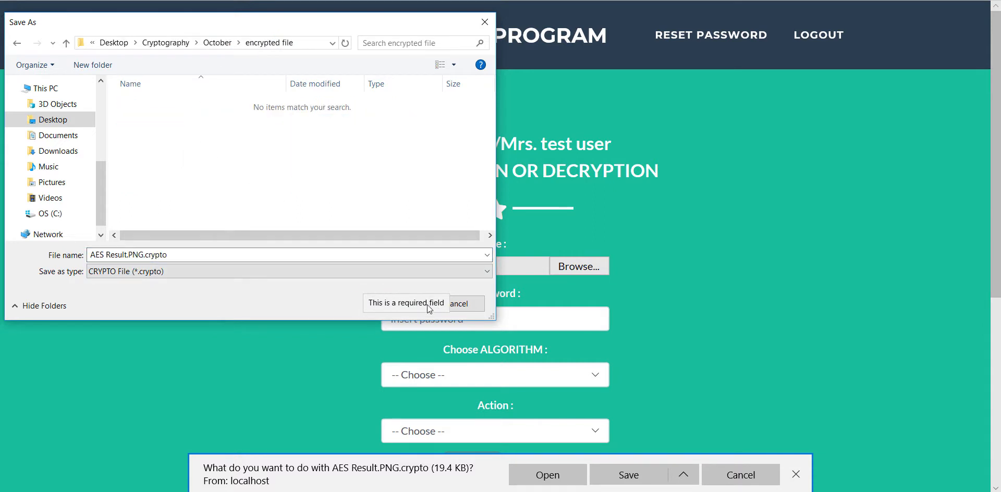
click(629, 475)
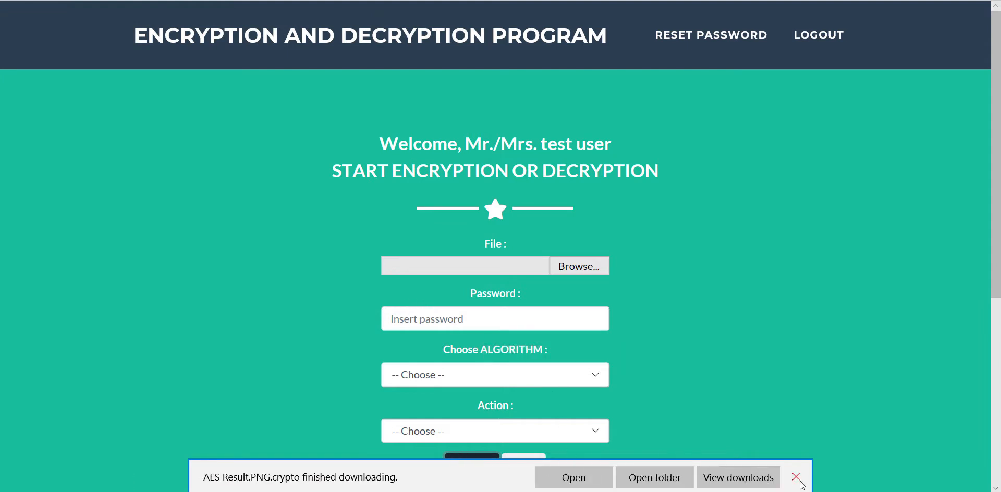
click(797, 478)
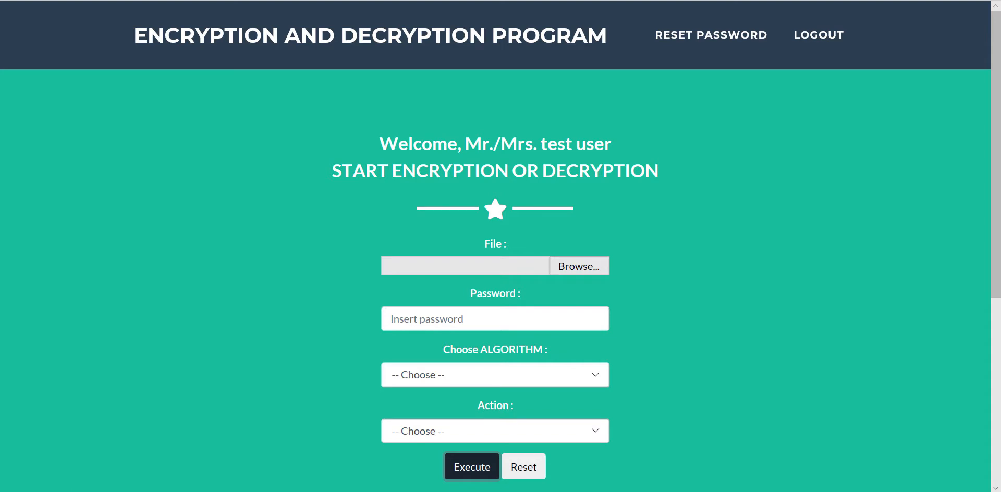
click(577, 267)
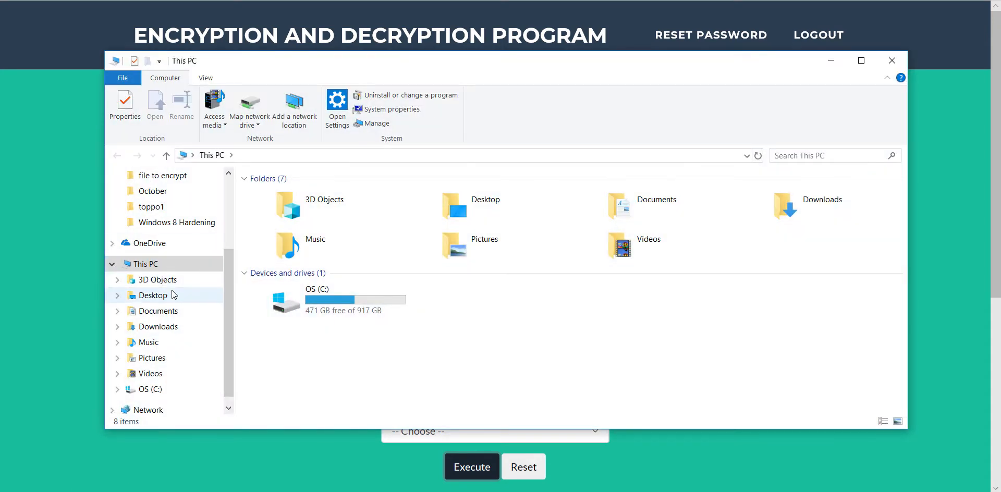
click(151, 295)
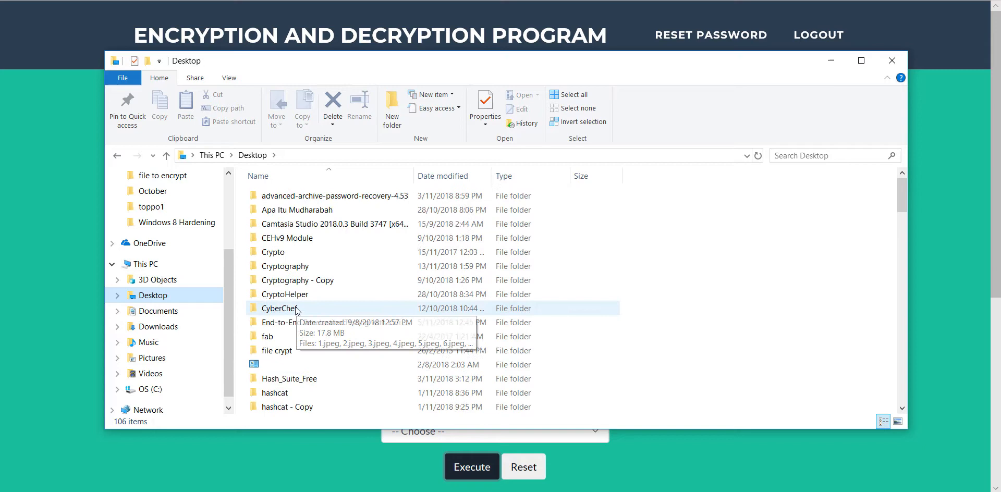
double_click(285, 266)
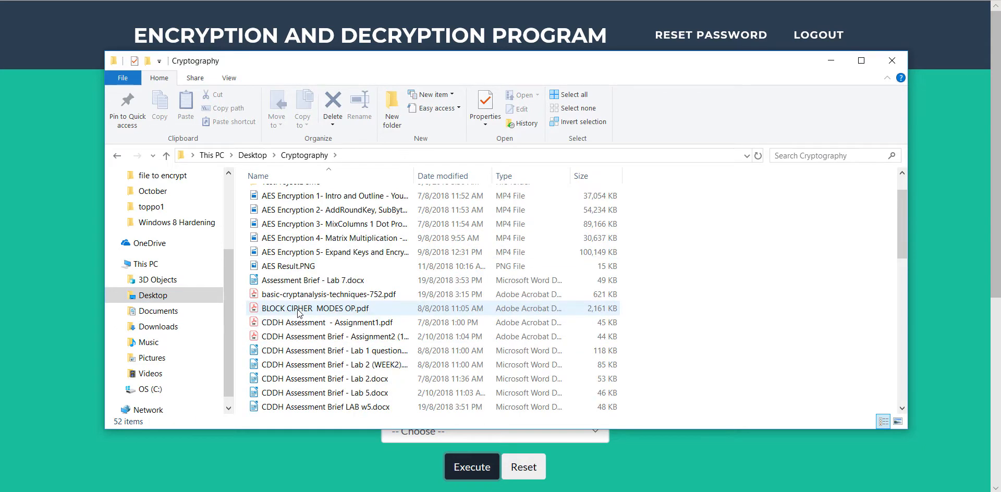
double_click(152, 190)
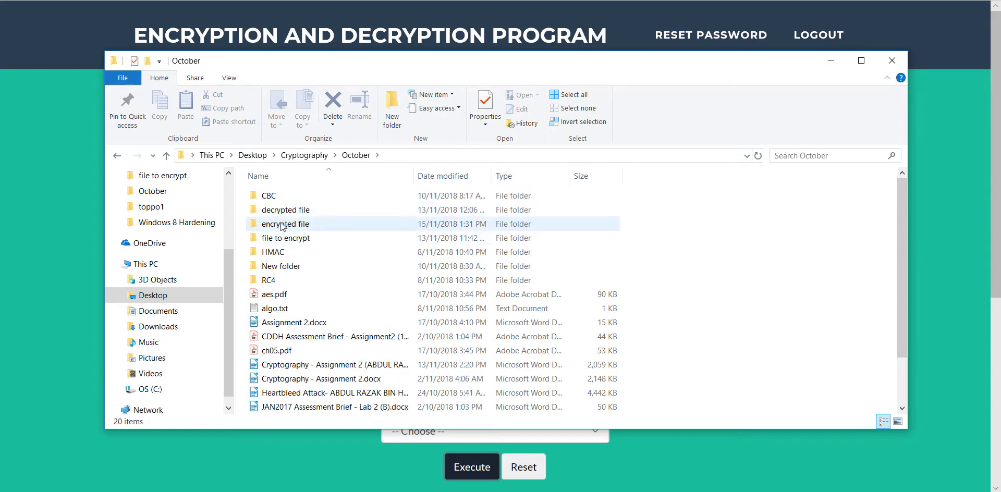
double_click(285, 223)
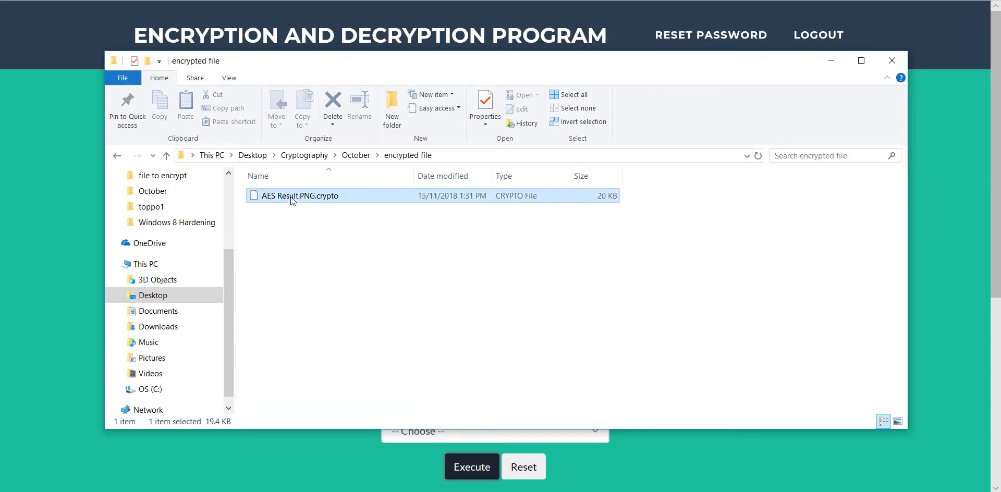
right_click(301, 195)
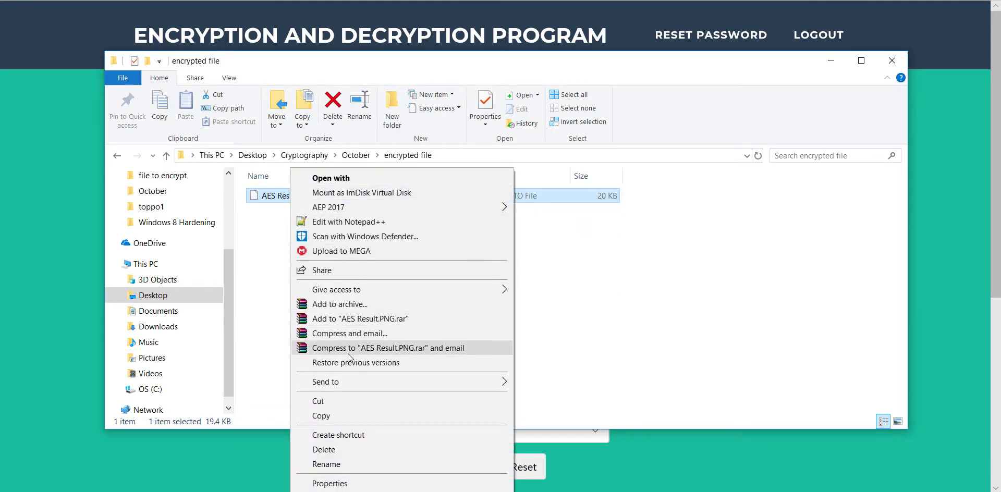
click(358, 231)
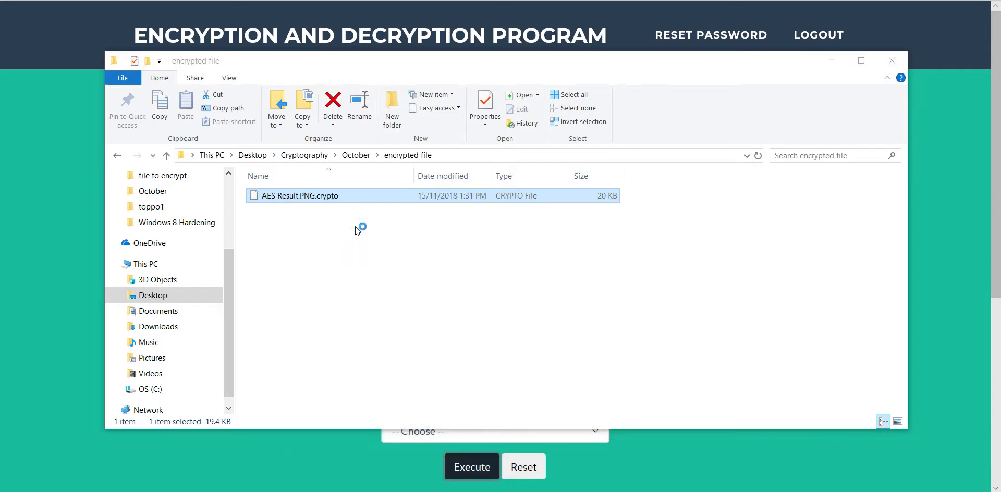
double_click(299, 196)
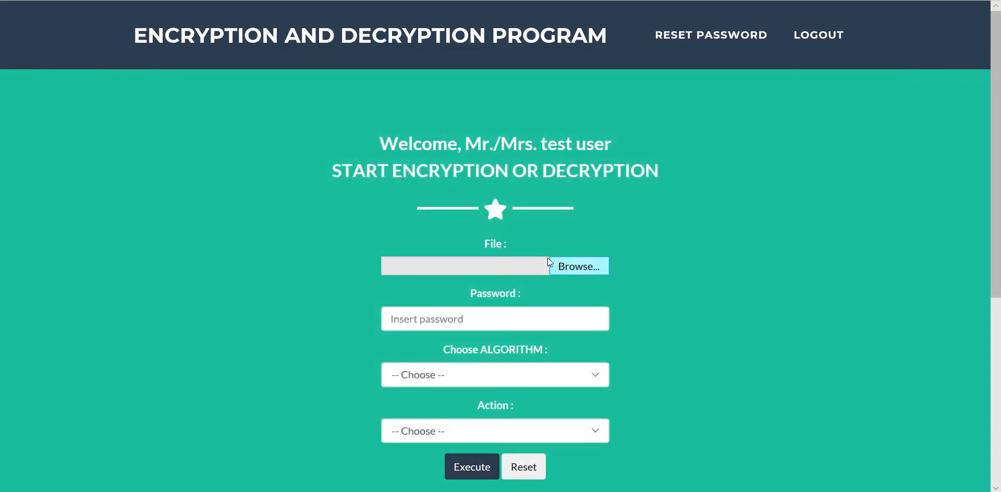
- Load AES Result.PNG.crypto from the encrypted file folder and enter the password
click(577, 266)
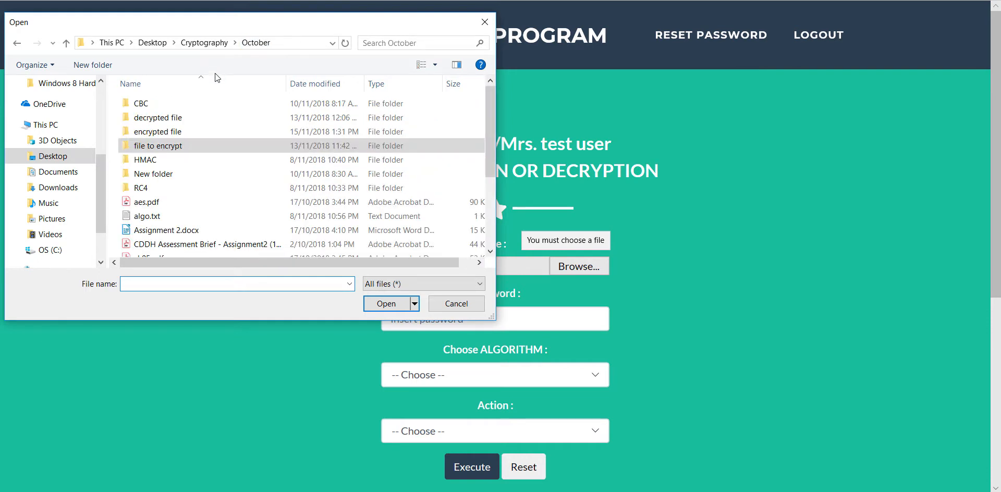
double_click(157, 131)
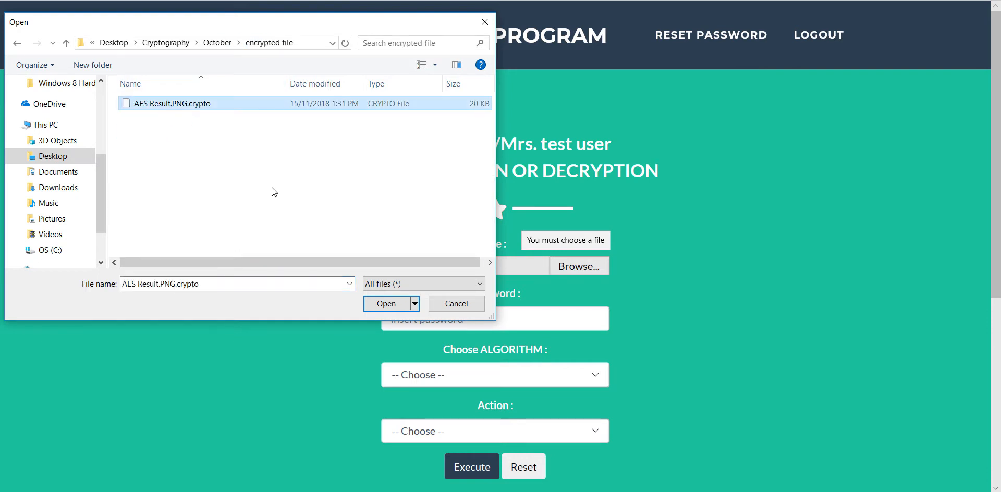
click(386, 304)
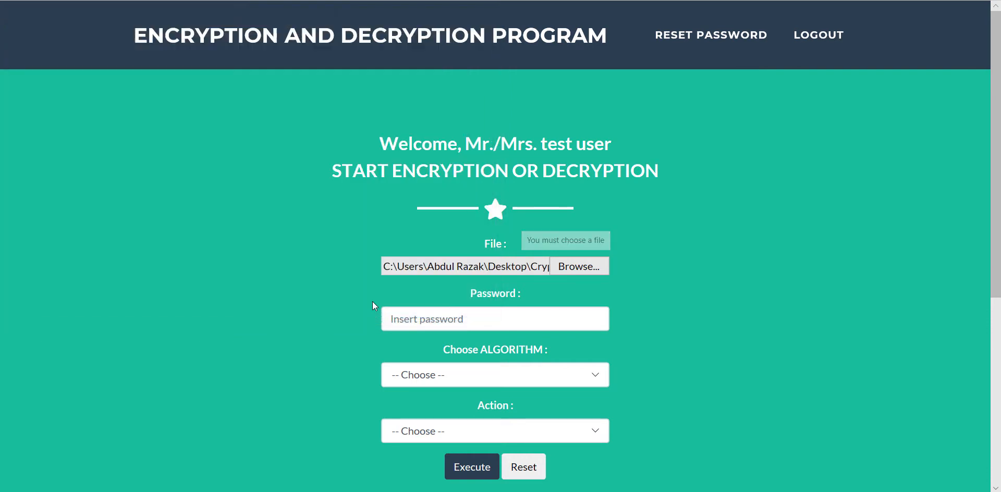
click(495, 318)
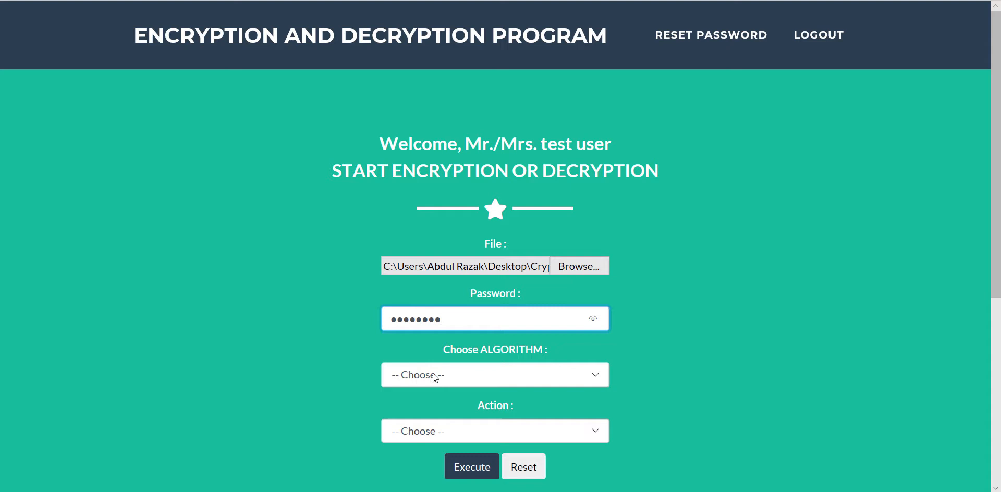
- Decrypt with AES and save AES Result.PNG into the decrypted file folder
click(494, 375)
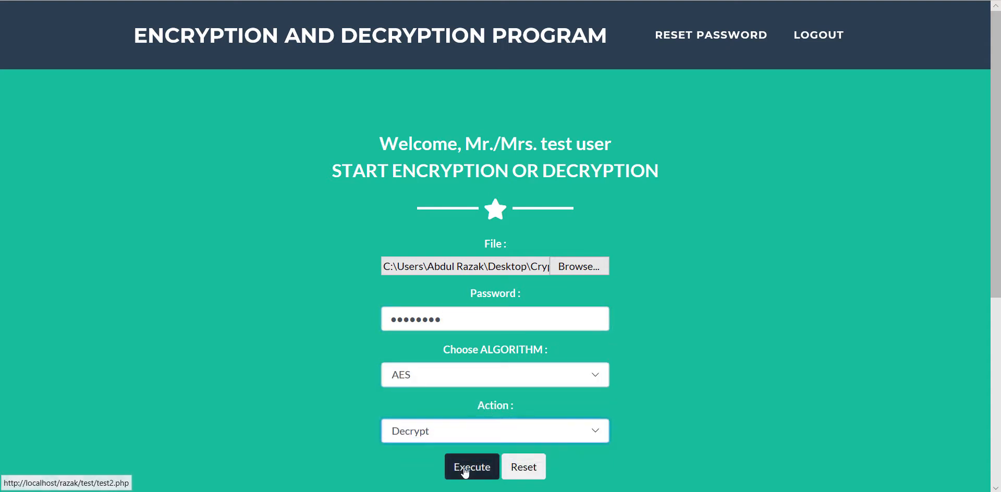
click(471, 467)
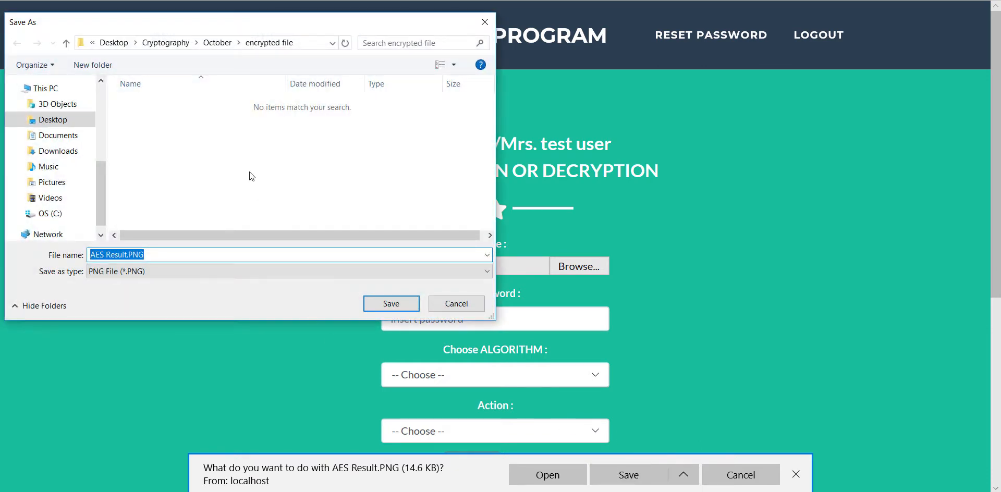
mouse_move(219, 51)
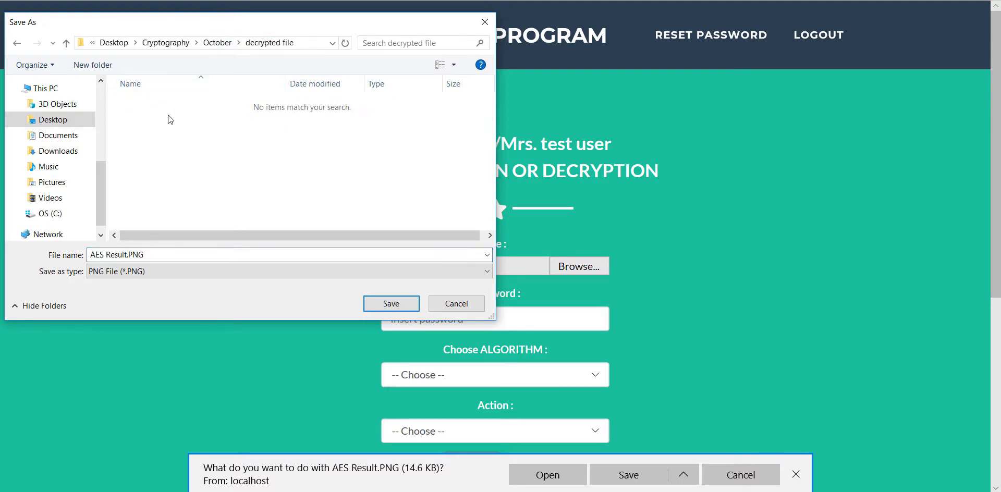
click(390, 303)
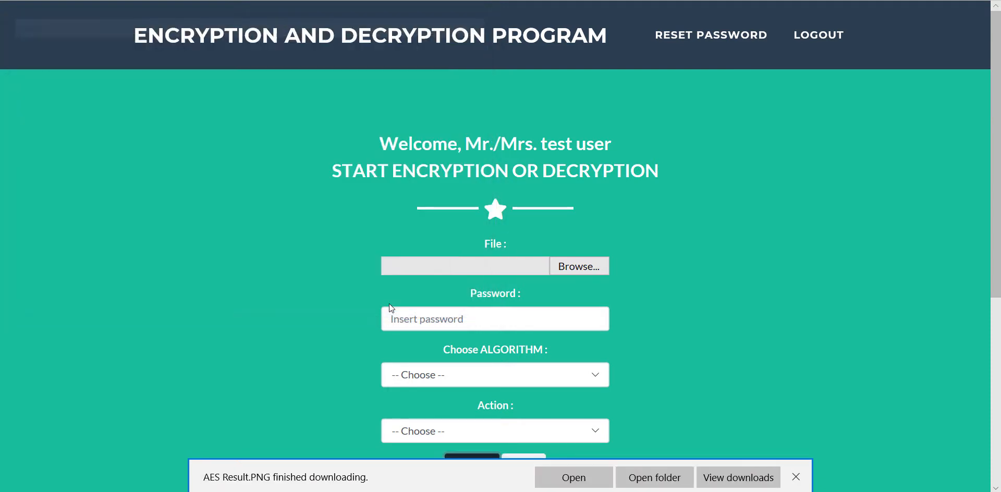
click(796, 478)
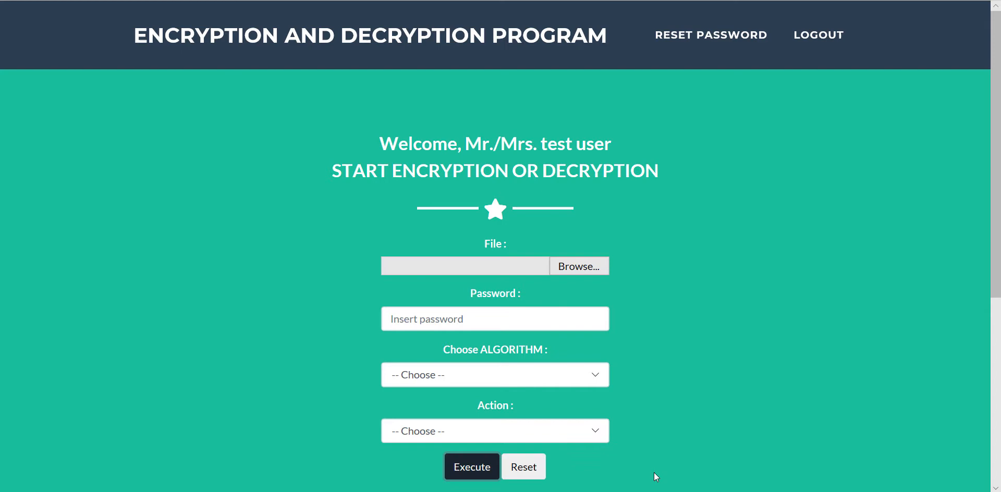
- Open the decrypted file folder in File Explorer and right-click AES Result.PNG
click(578, 267)
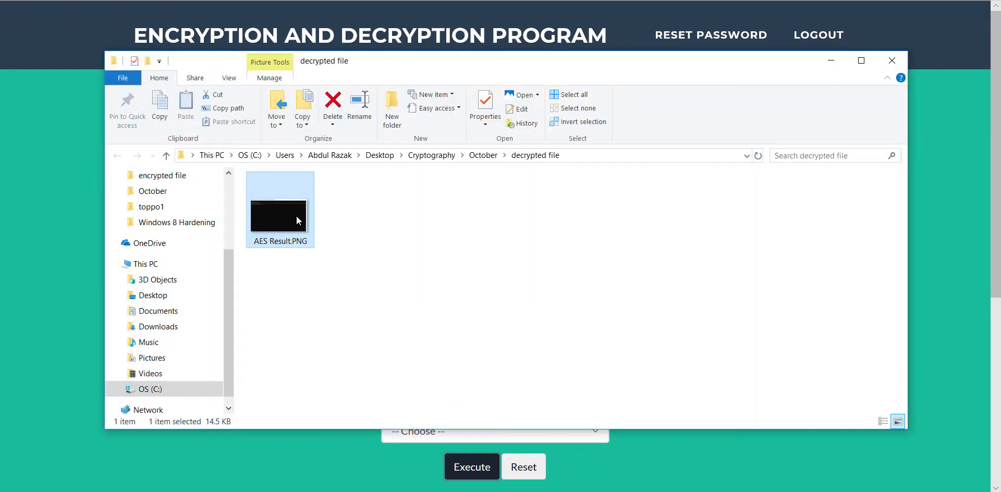
right_click(280, 209)
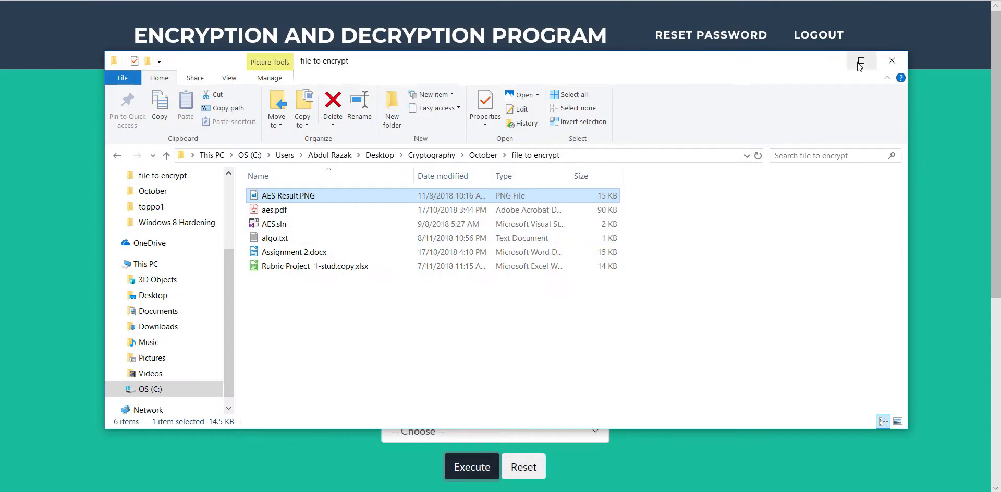
- Return to the web app and select aes.pdf as the file to encrypt
click(892, 61)
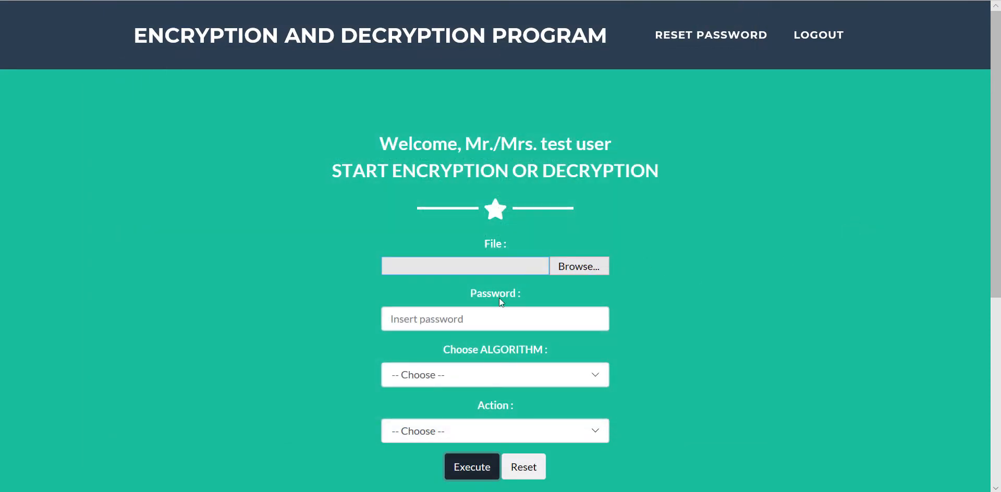
click(578, 266)
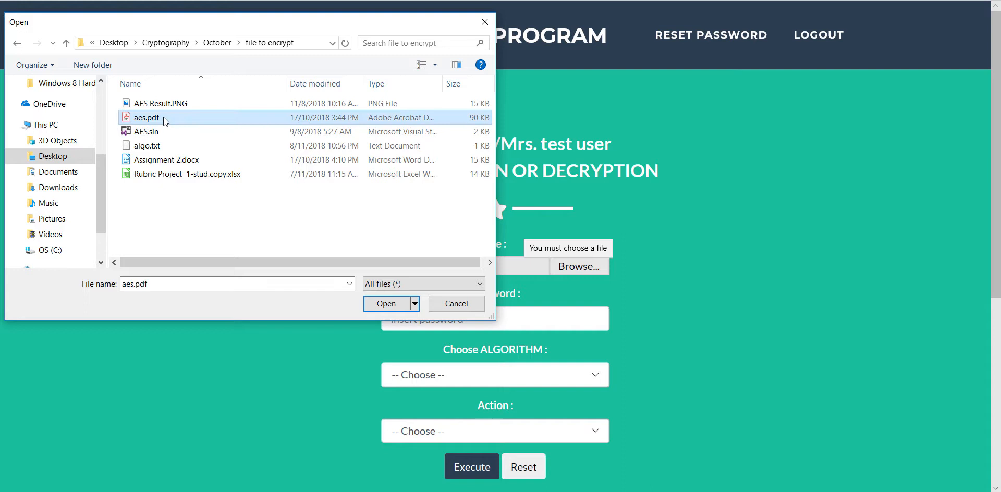
click(386, 303)
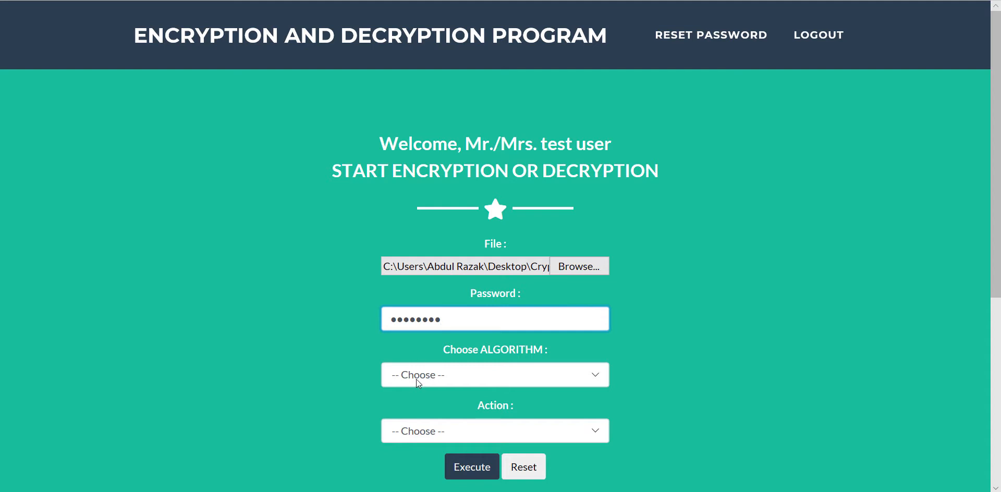
- Encrypt aes.pdf with DES and save aes.pdf.crypto in the encrypted file folder
click(495, 375)
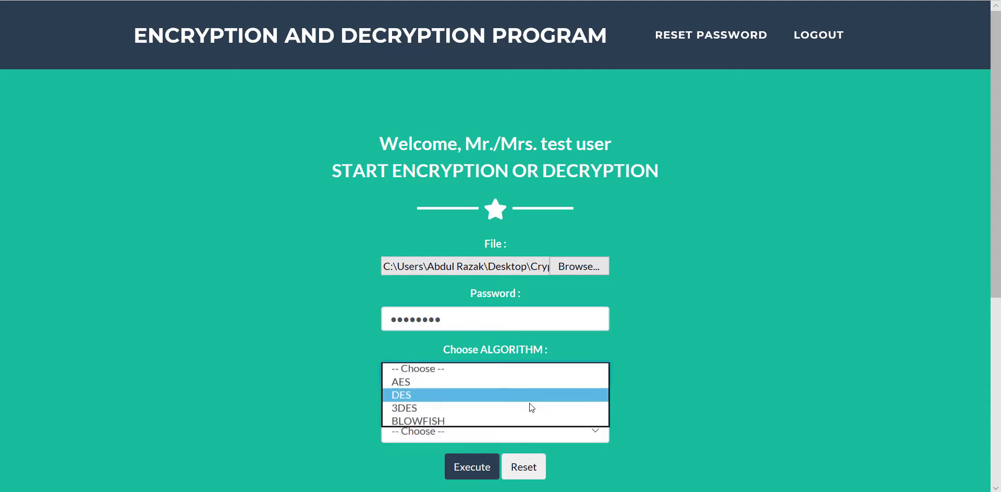
click(401, 395)
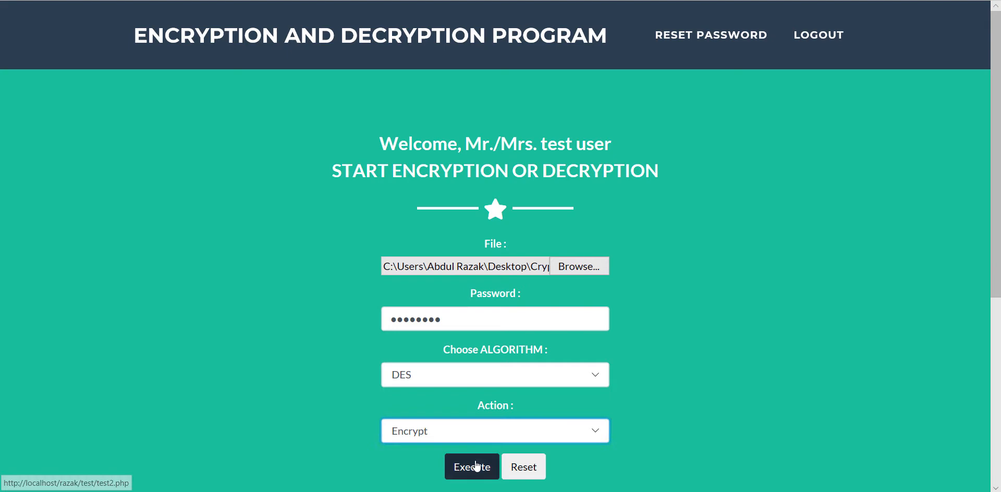
click(471, 466)
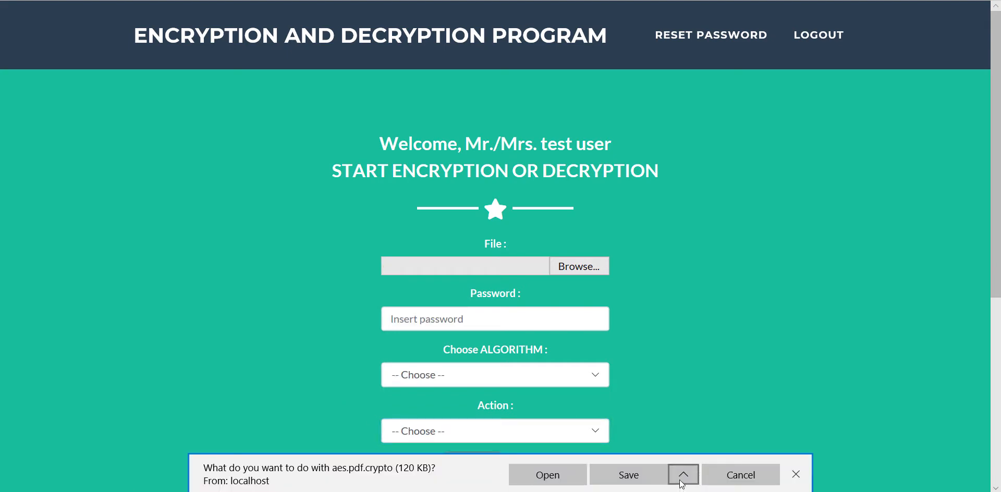
click(628, 475)
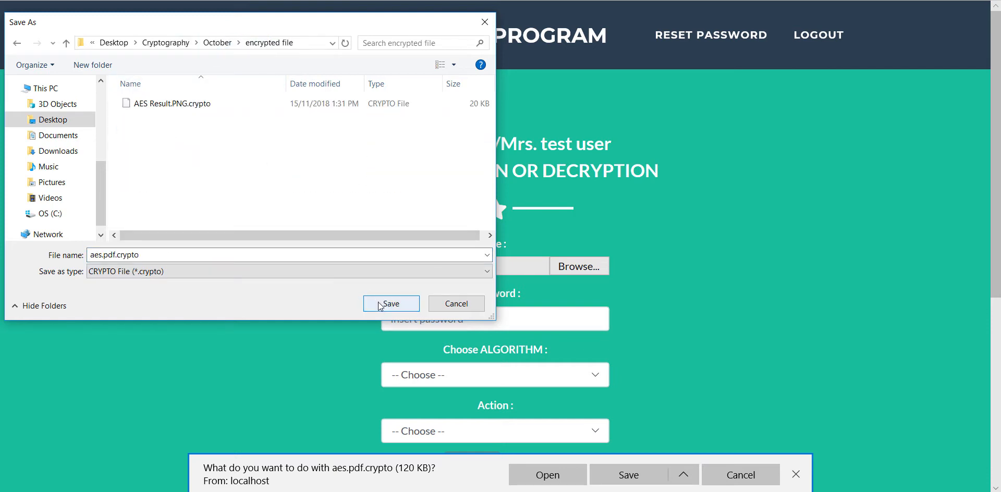
click(390, 304)
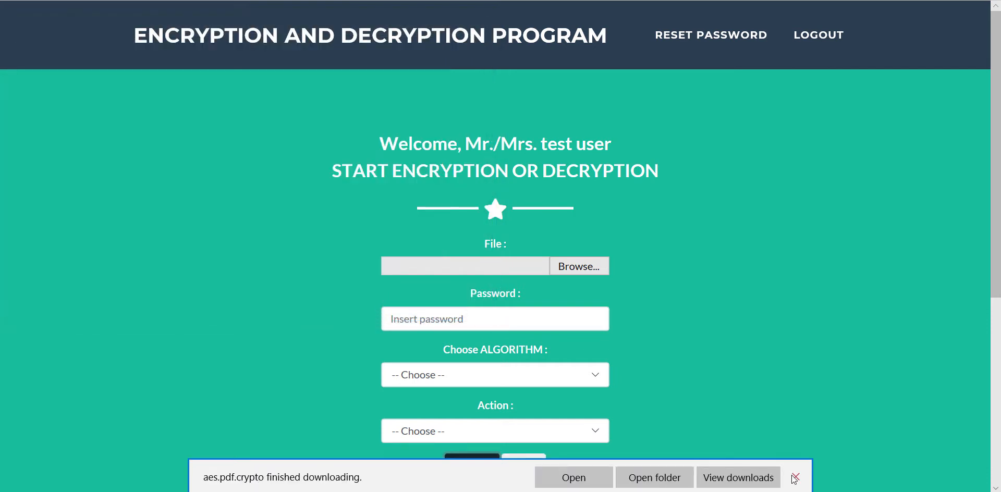
mouse_move(795, 479)
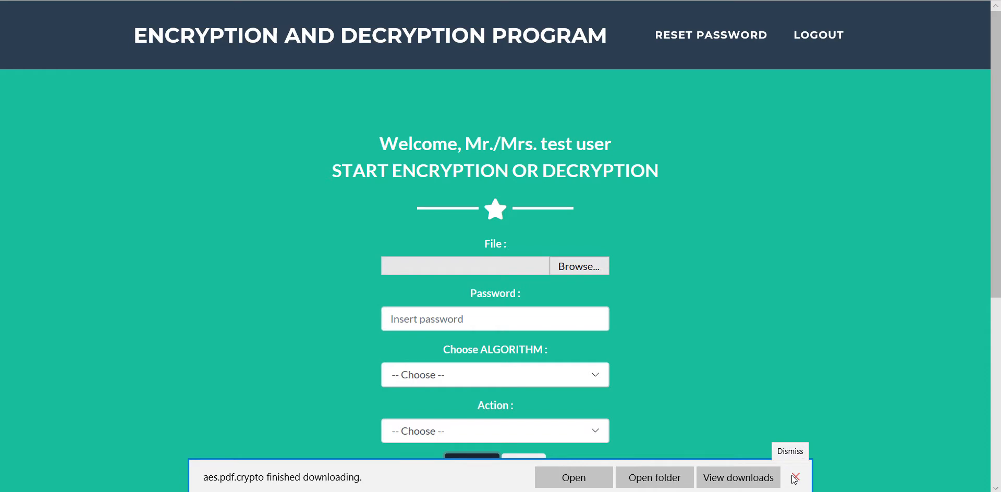
- Dismiss the download notice and select AES.sln as the file to encrypt
click(795, 477)
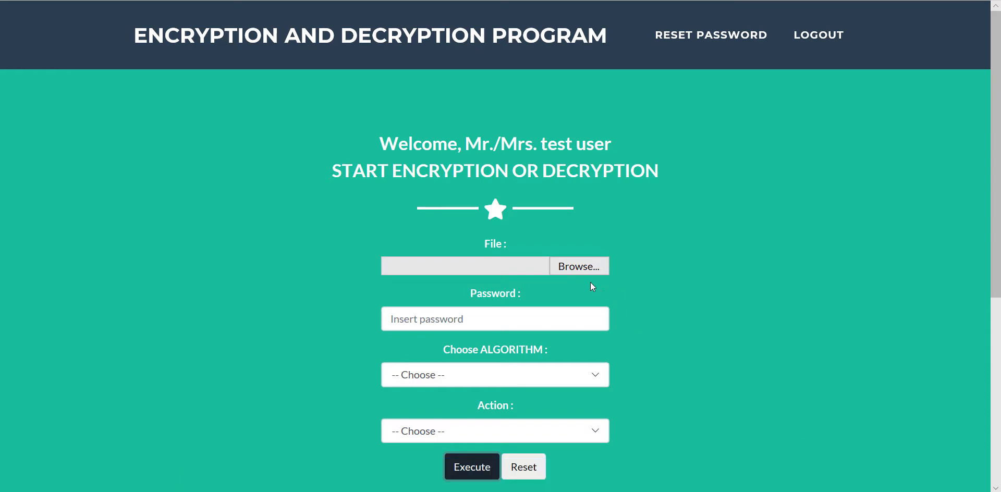
click(577, 266)
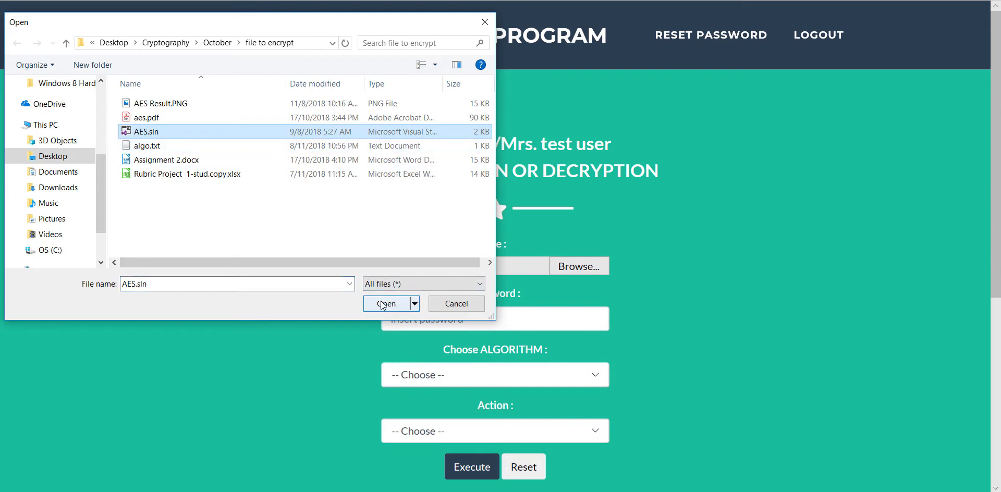
click(386, 304)
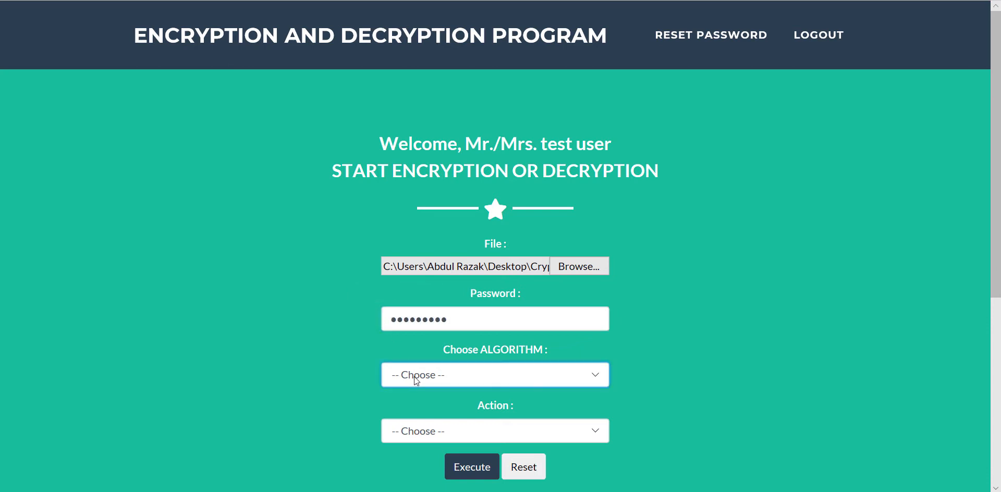
- Encrypt AES.sln with 3DES and save AES.sln.crypto in the encrypted file folder
click(495, 375)
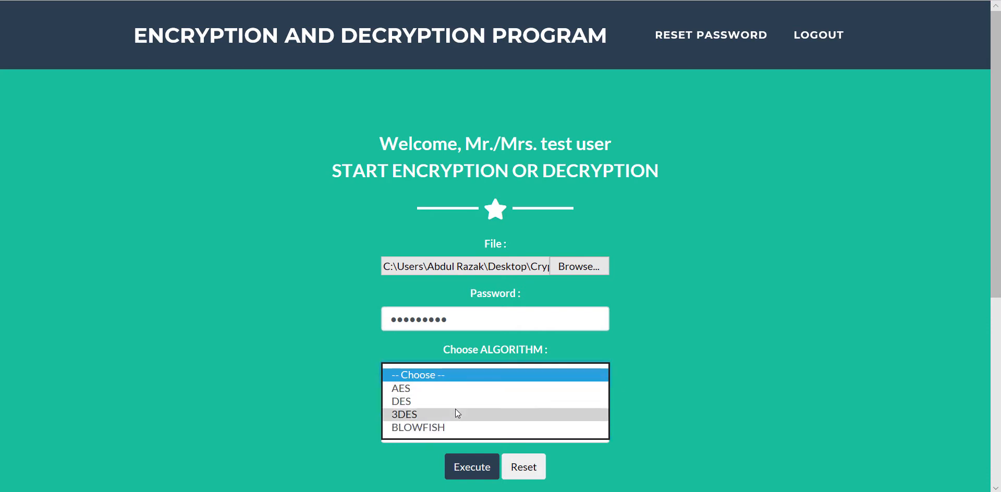
click(403, 414)
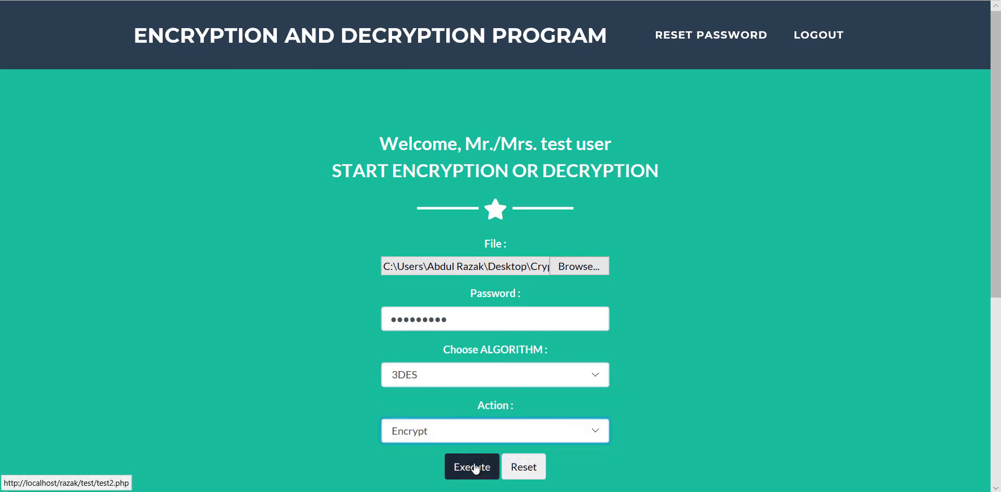
click(472, 467)
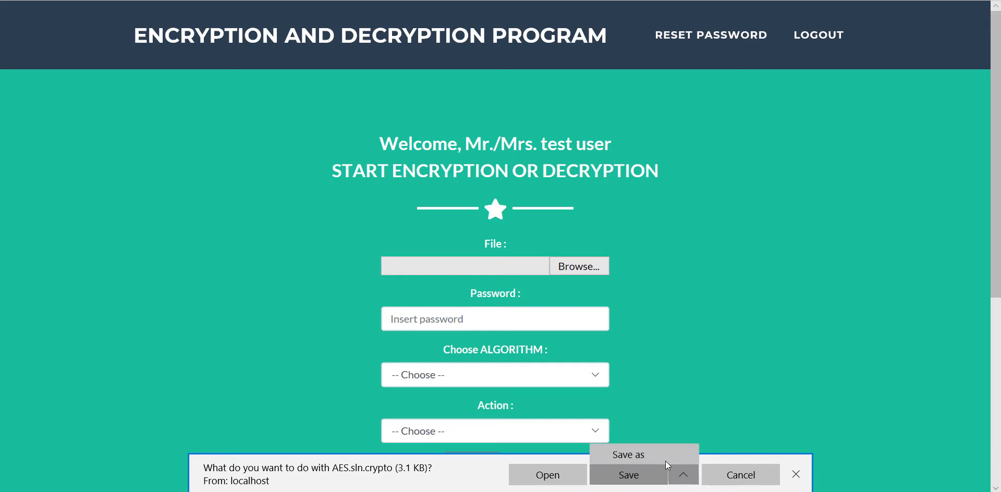
click(628, 455)
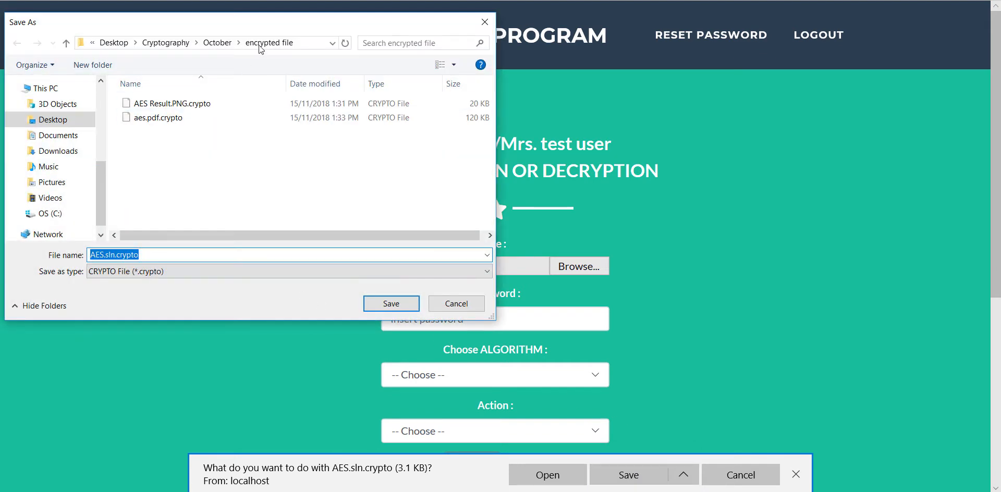
click(390, 303)
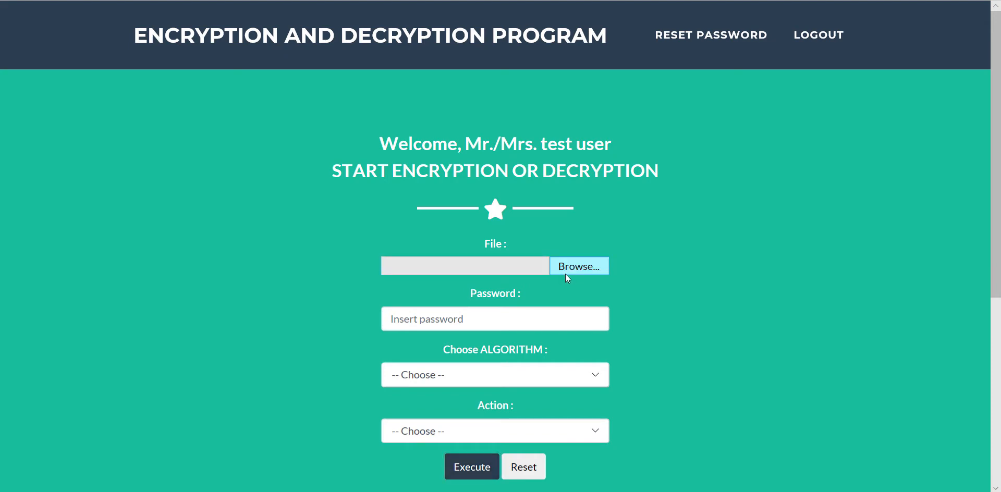
click(578, 267)
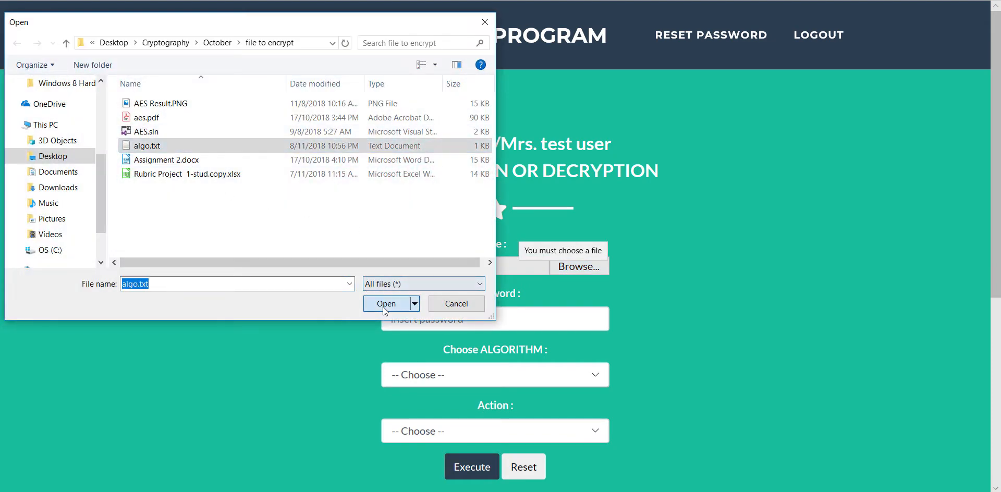
click(386, 304)
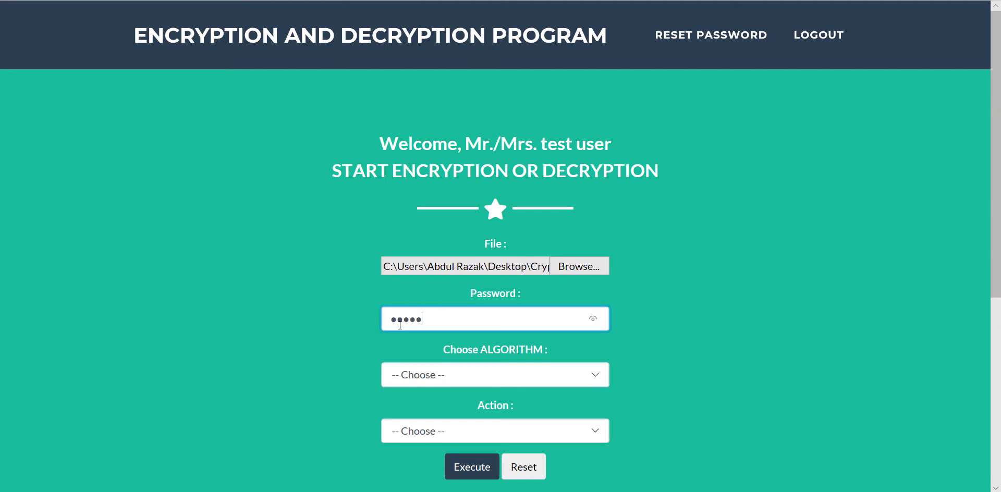
key(BackSpace)
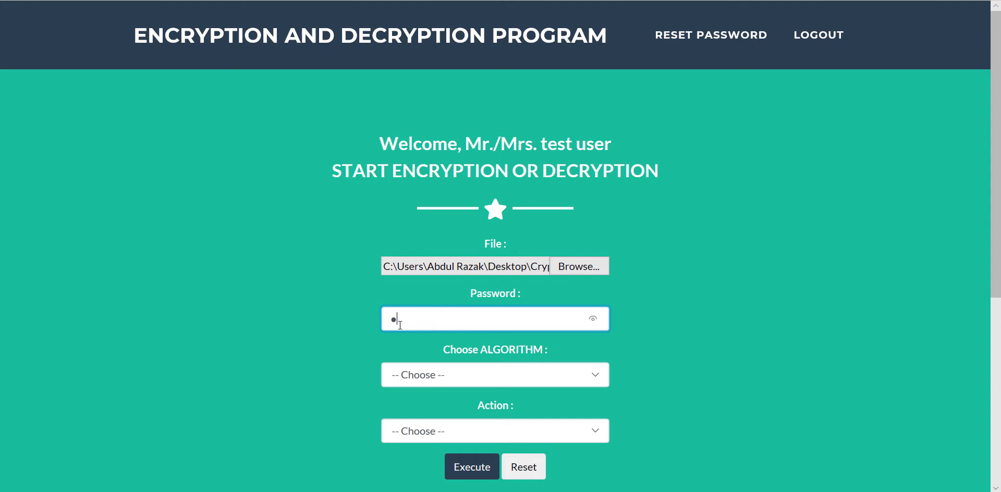
text(password)
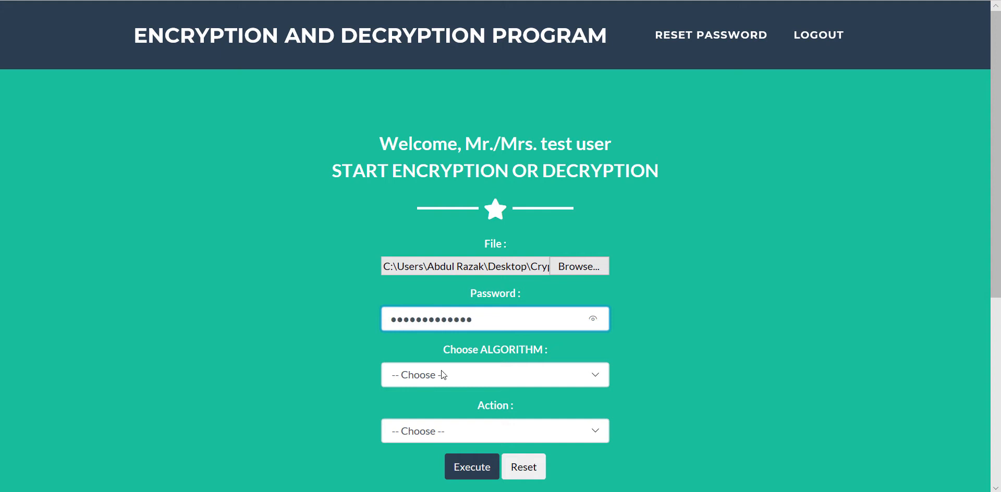
- Encrypt with BLOWFISH and save algo.txt.crypto to the default downloads location
click(495, 431)
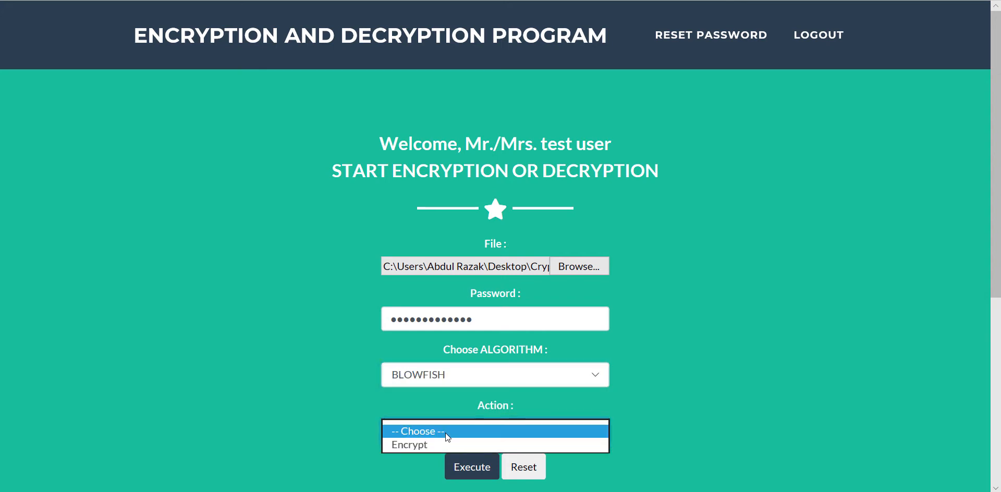
click(409, 444)
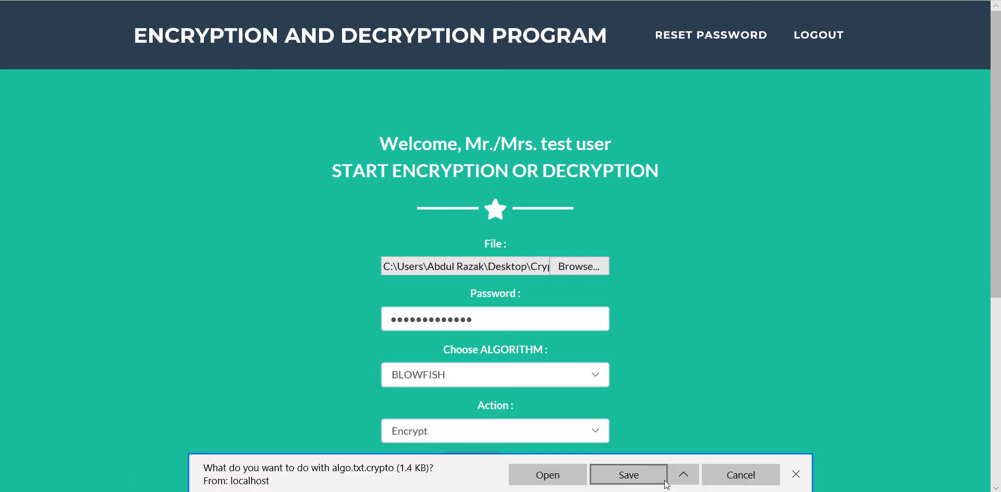
click(627, 475)
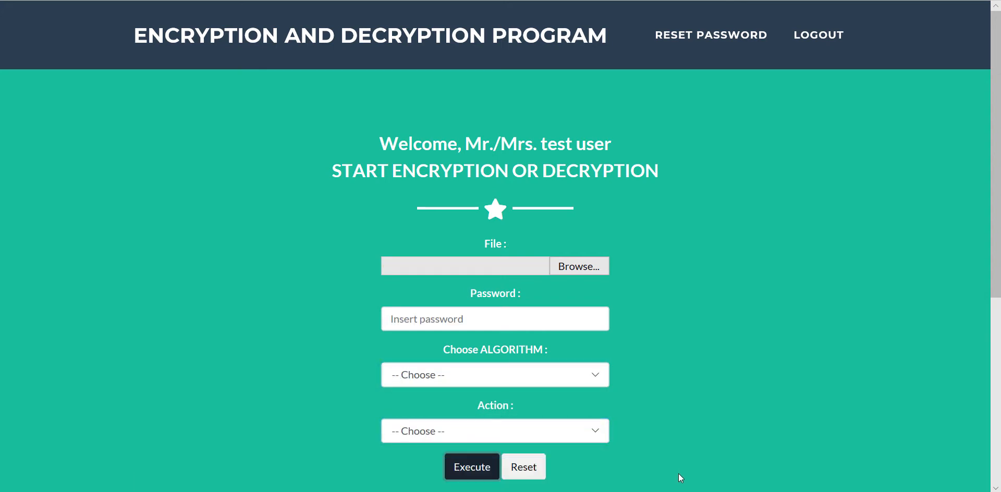
right_click(283, 407)
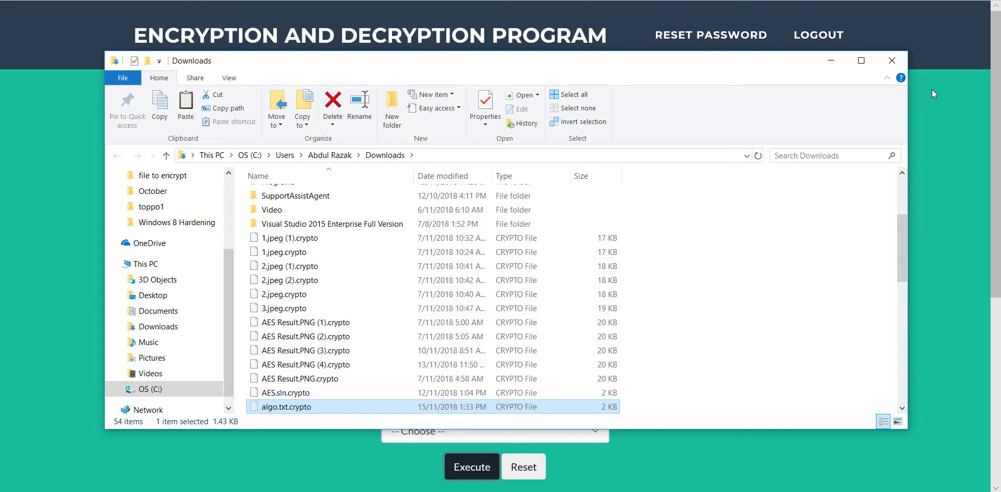
click(891, 60)
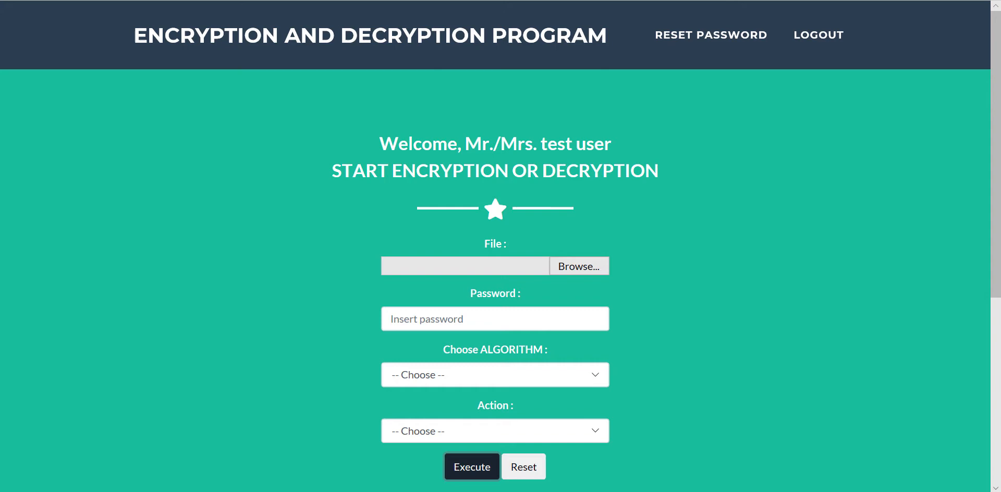
click(578, 267)
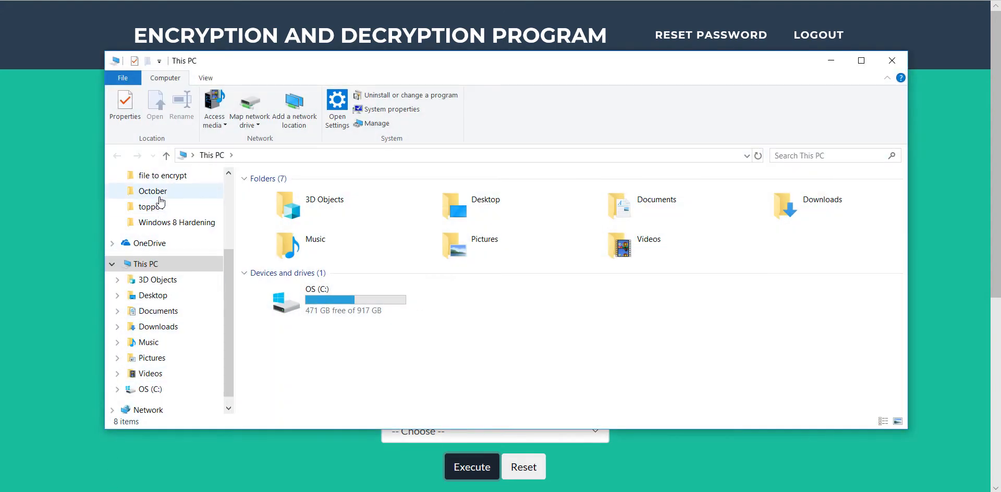
double_click(153, 191)
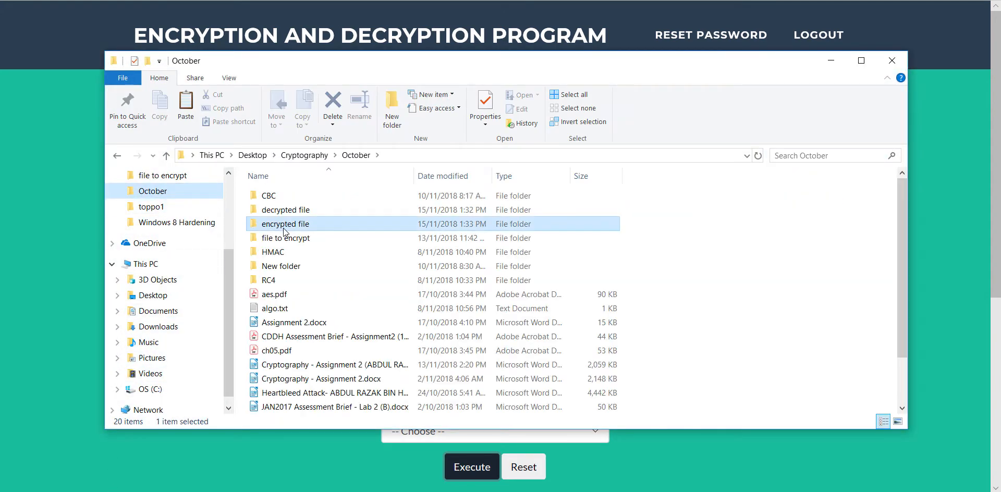
double_click(285, 224)
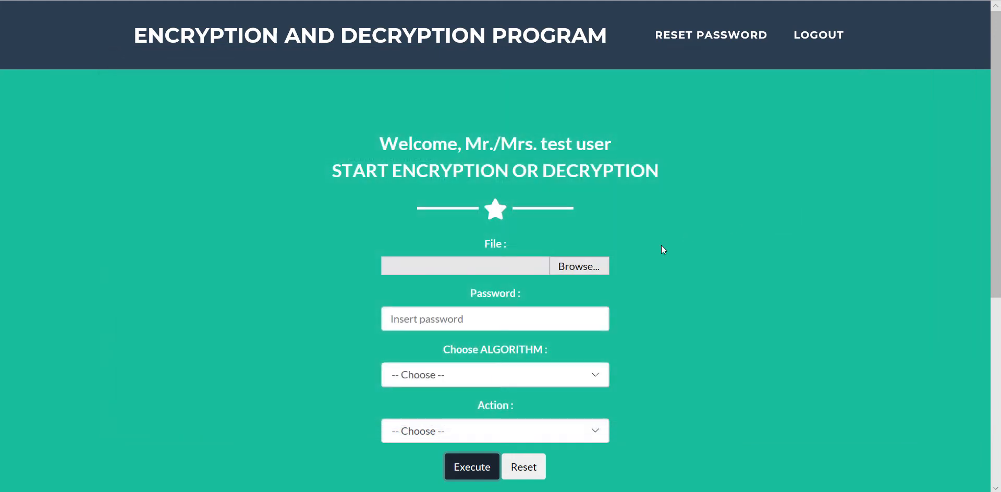
- Select Assignment 2.docx as the file to encrypt
click(578, 267)
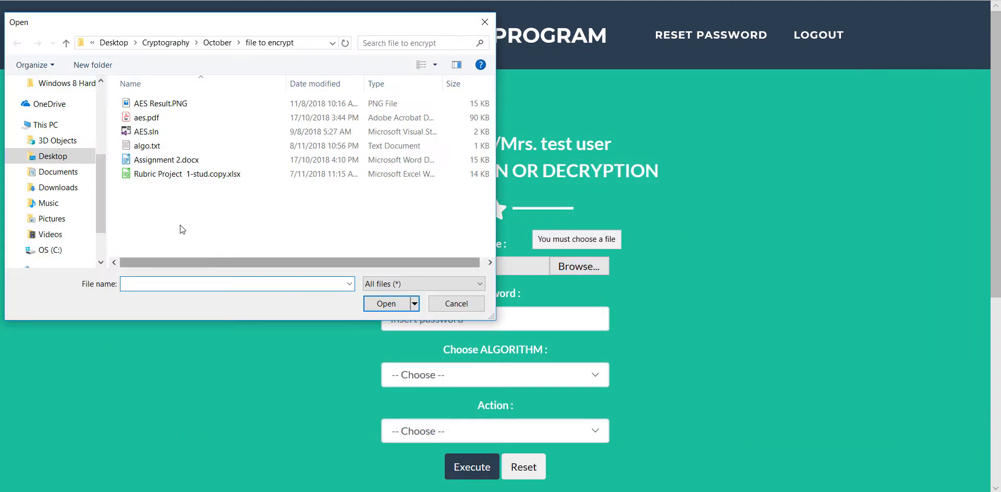
click(146, 145)
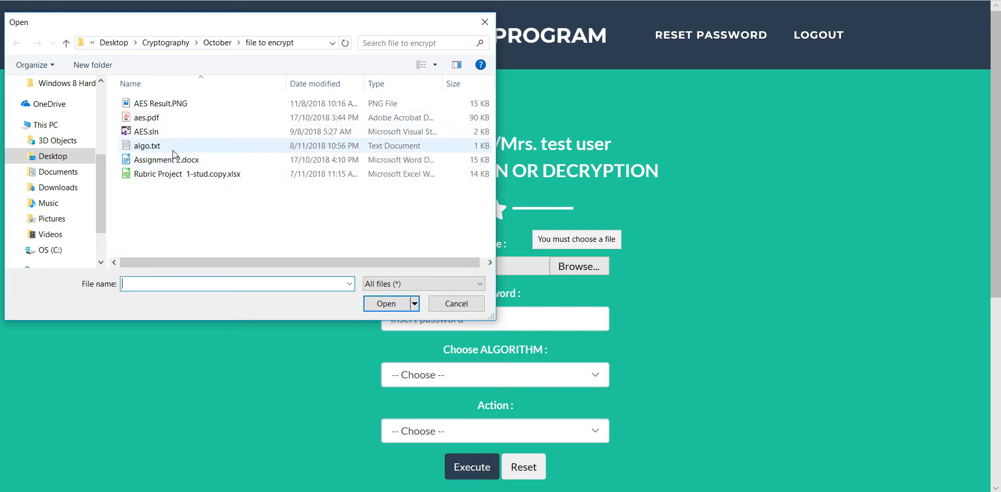
click(167, 159)
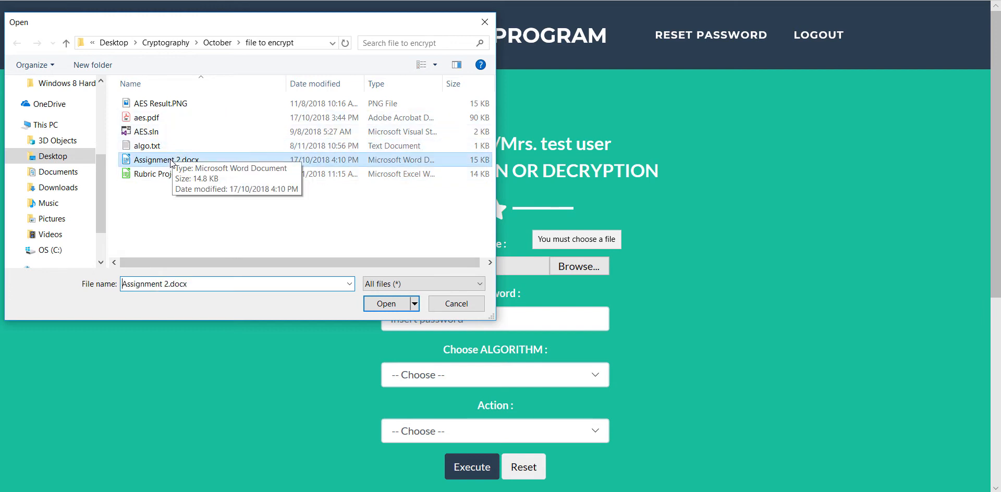
click(386, 304)
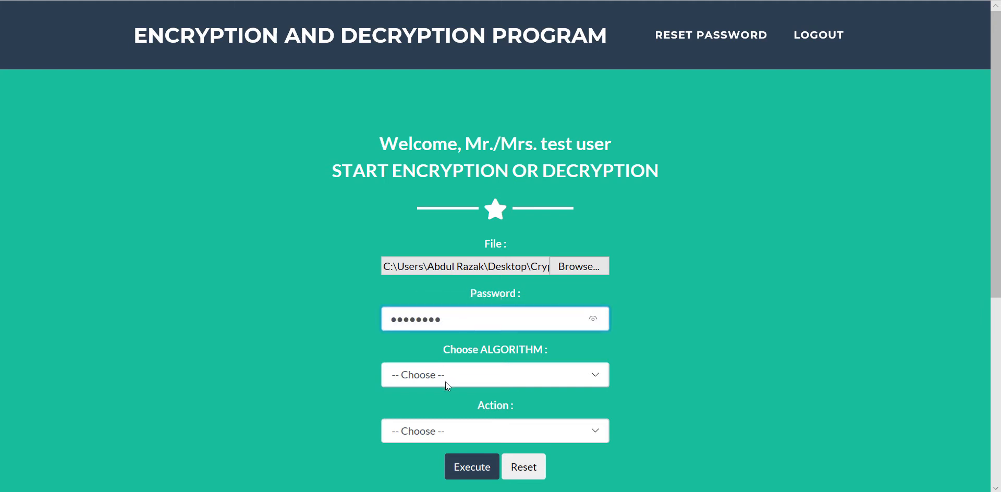
- Encrypt it with AES and save the .crypto file into the encrypted file folder
click(495, 375)
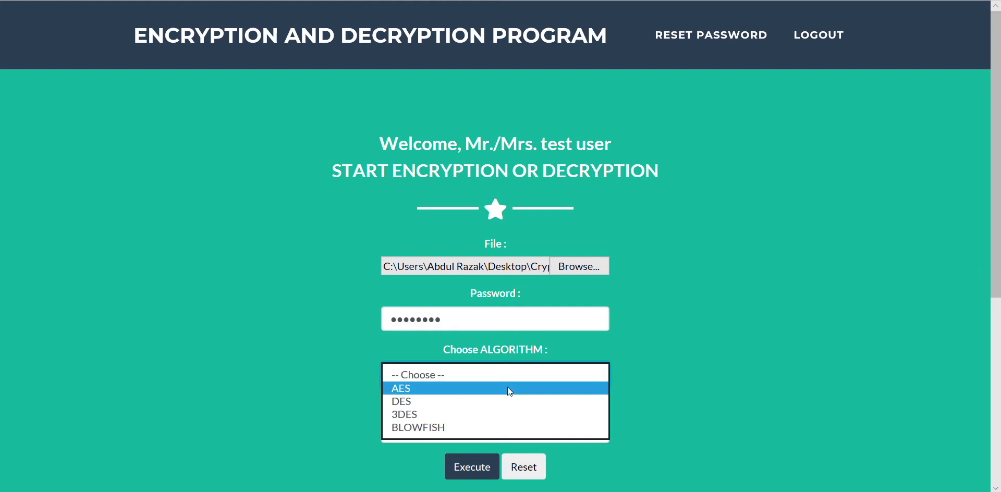
click(400, 388)
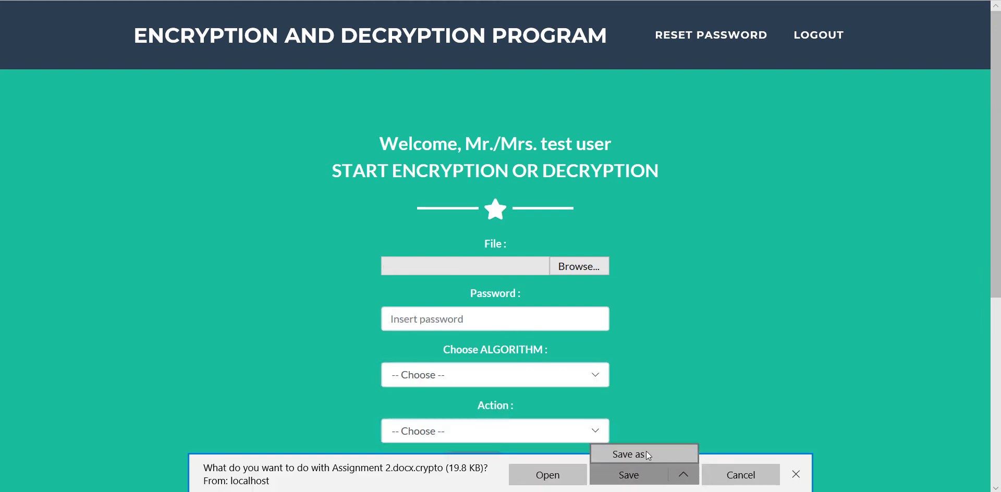
click(644, 455)
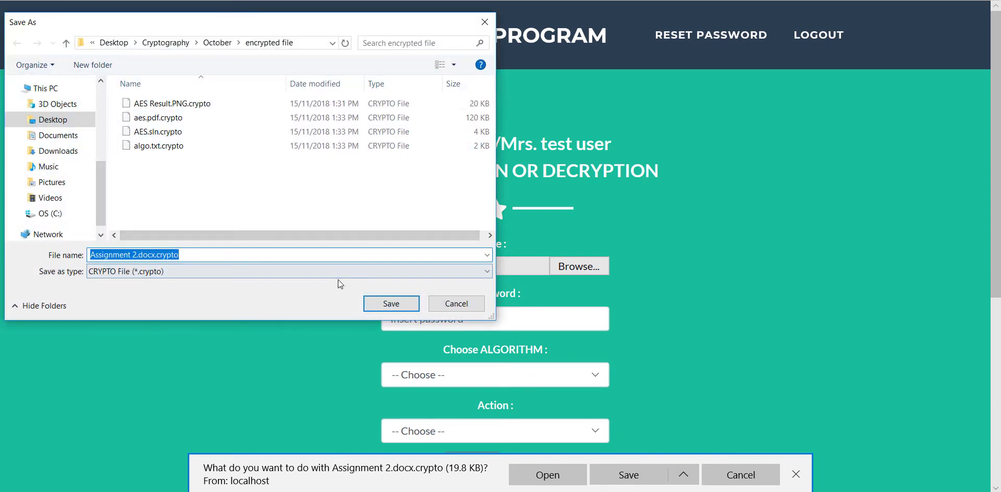
click(390, 303)
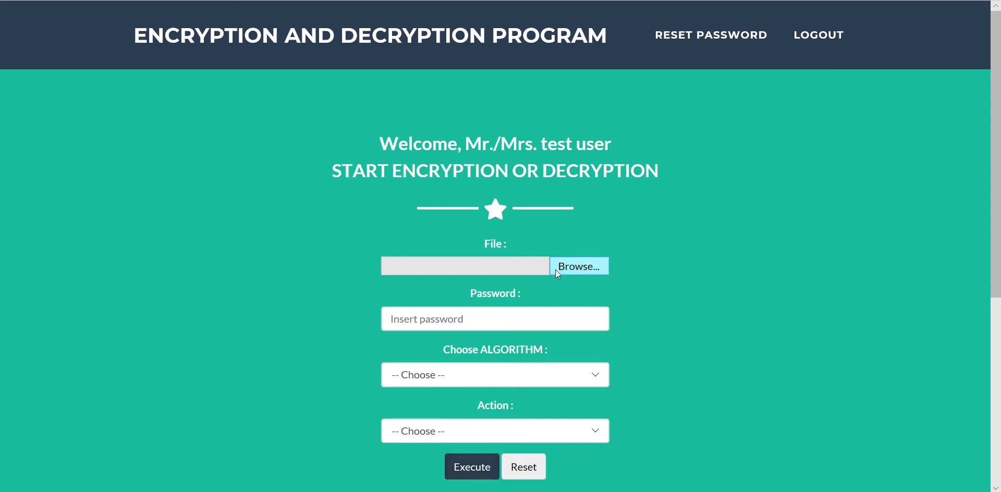
- Select Rubric Project 1-stud.copy.xlsx and choose the encryption algorithm
click(578, 266)
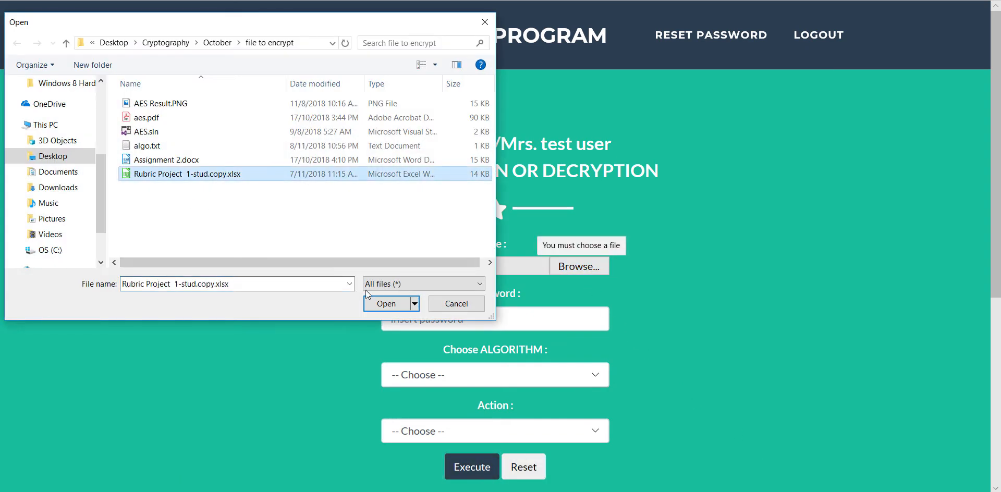
click(387, 303)
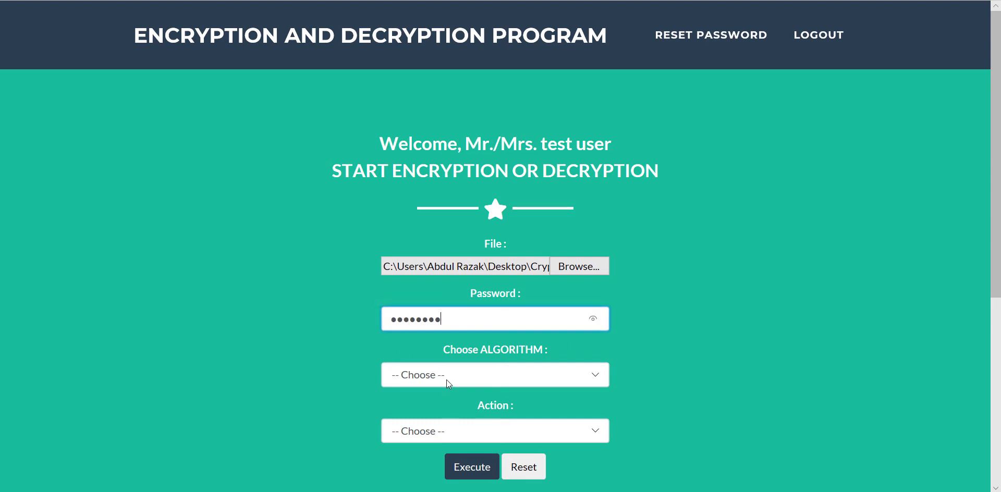
click(495, 375)
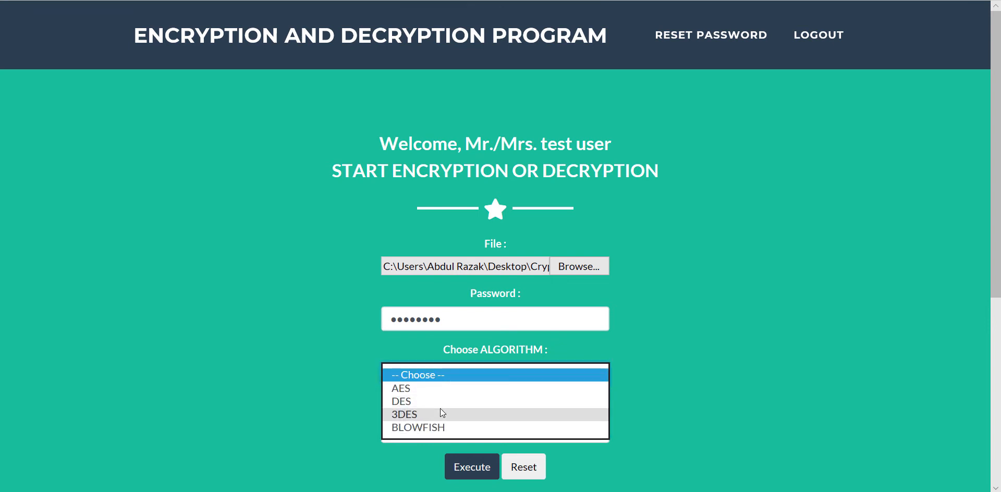
click(401, 401)
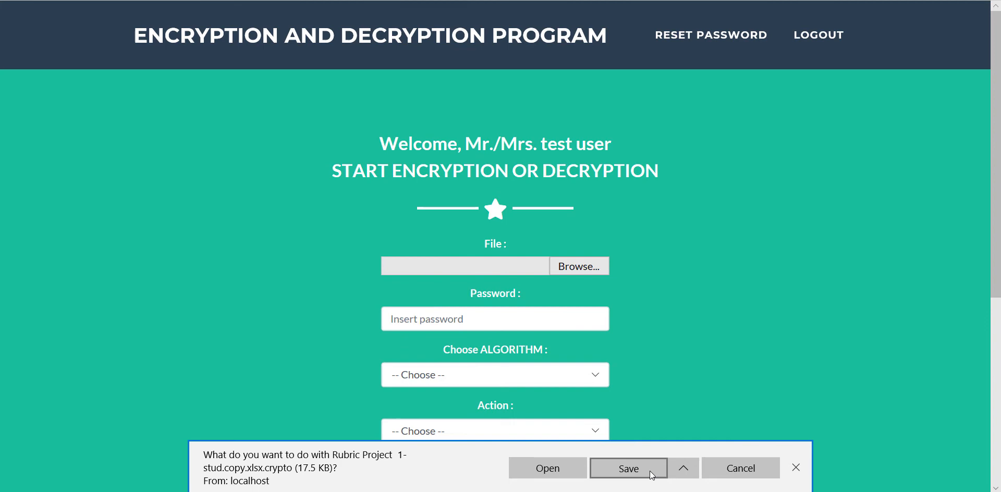
- Save the encrypted spreadsheet as a .crypto file in the encrypted file folder
click(682, 467)
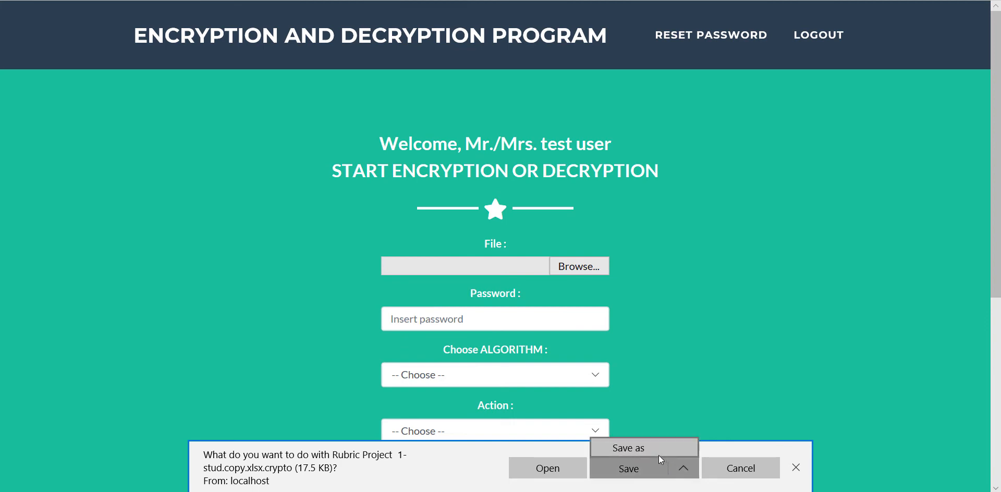
click(629, 448)
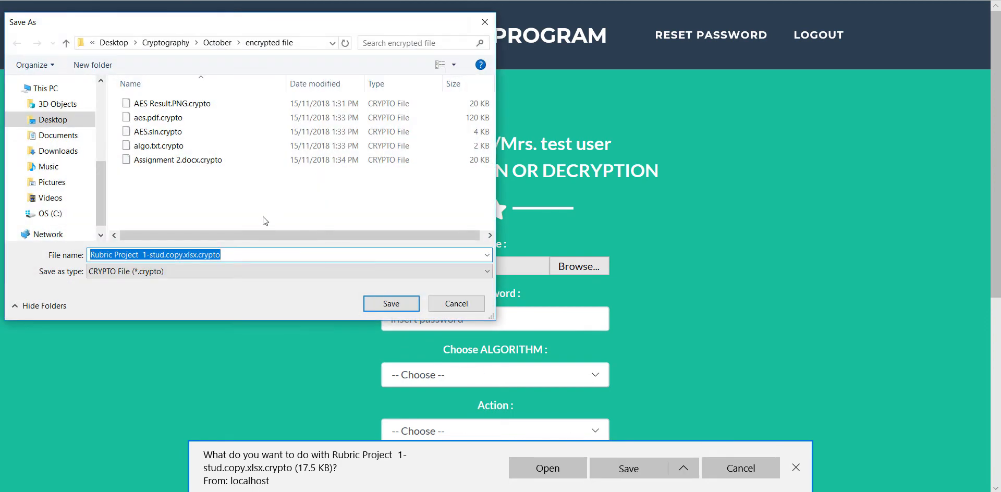
click(390, 304)
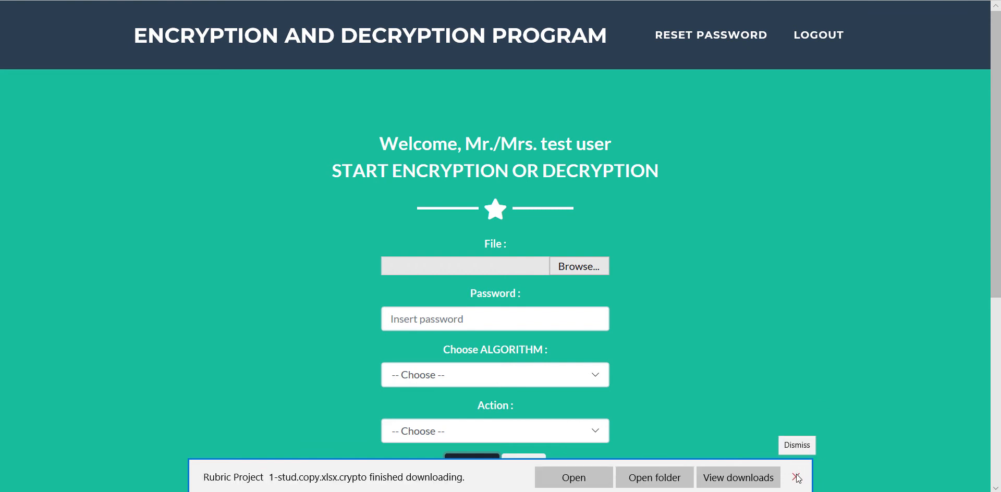
- Open Rubric Project 1-stud.copy.xlsx.crypto from the encrypted file folder in Notepad++
click(578, 267)
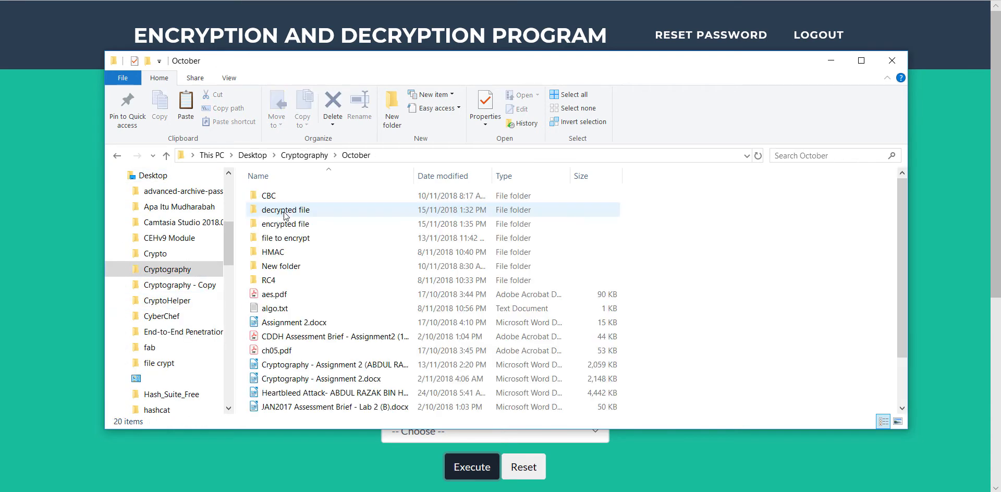
double_click(285, 224)
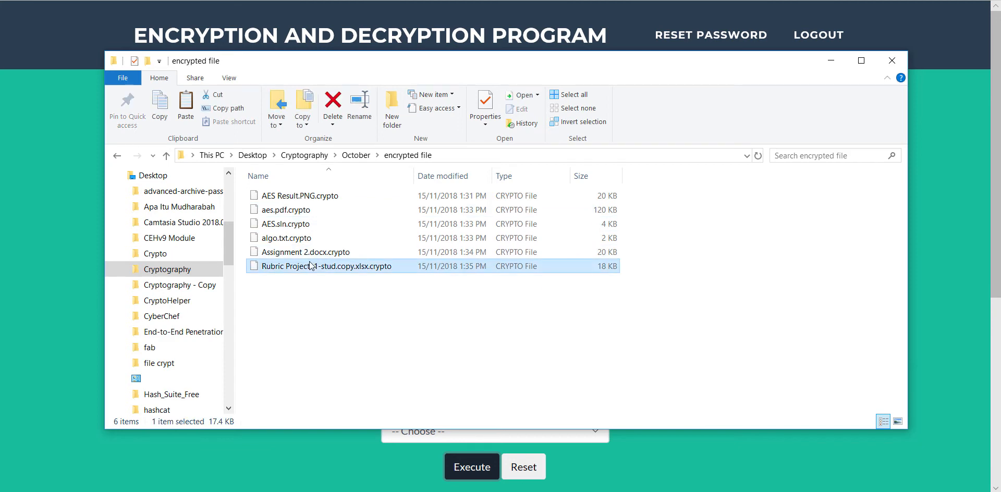
right_click(330, 267)
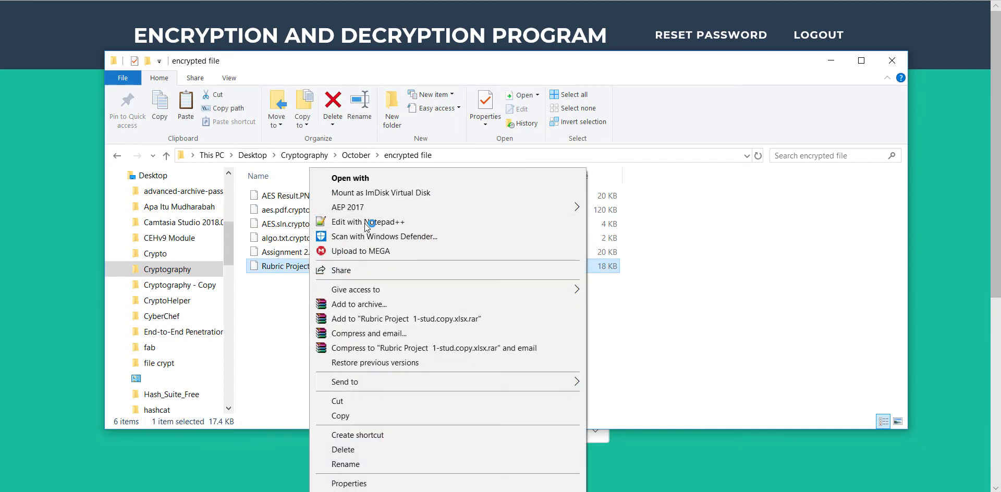
click(368, 221)
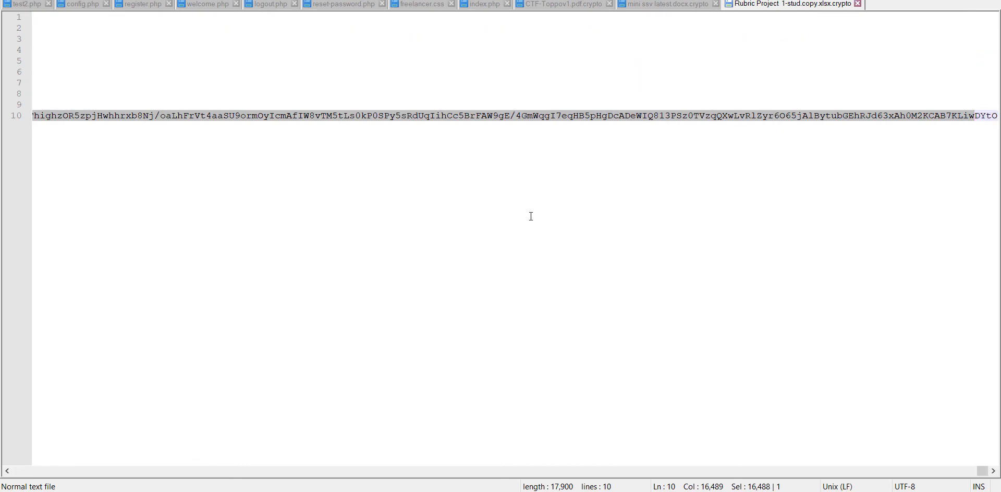
- View Assignment 2.docx.crypto in Notepad++, then close File Explorer
click(667, 3)
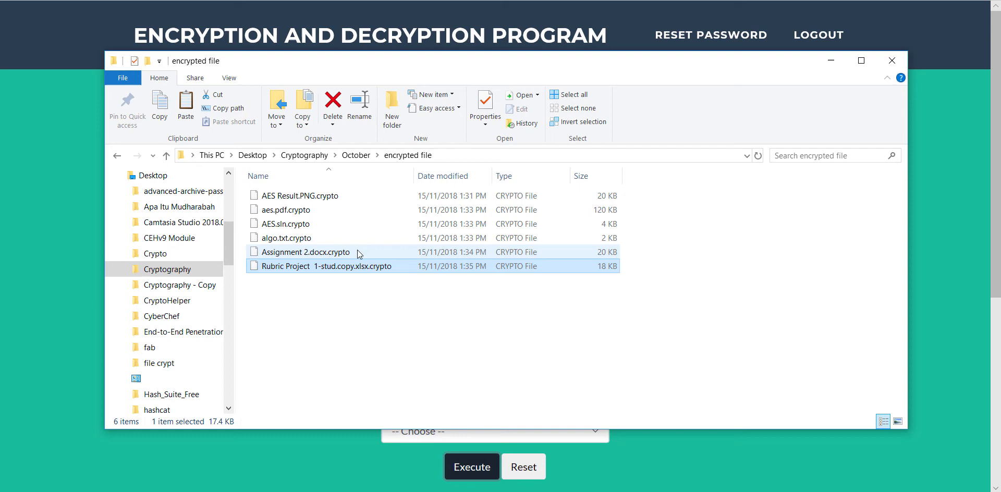
right_click(306, 252)
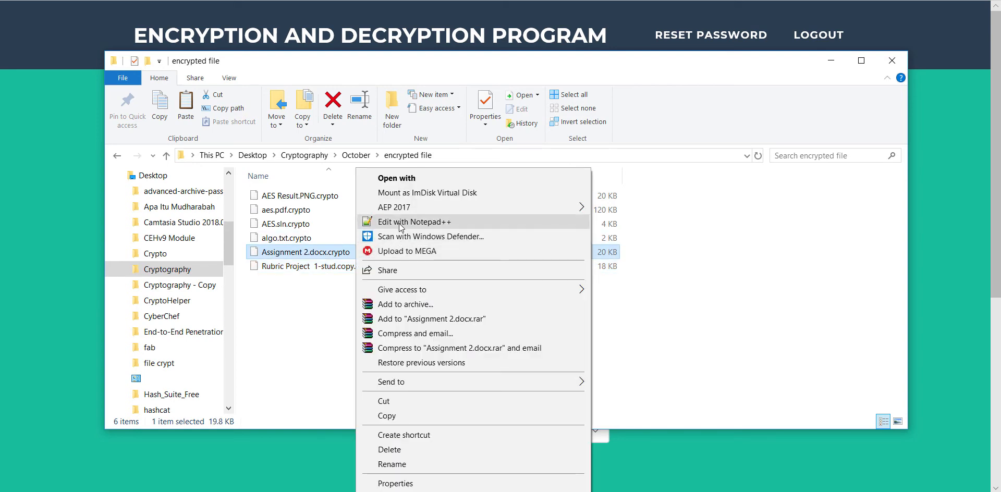
click(414, 222)
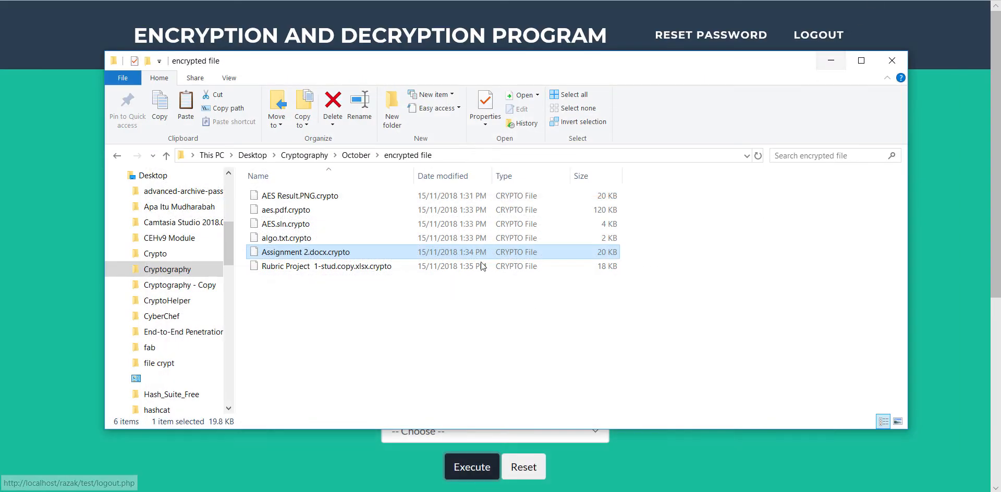
mouse_move(297, 247)
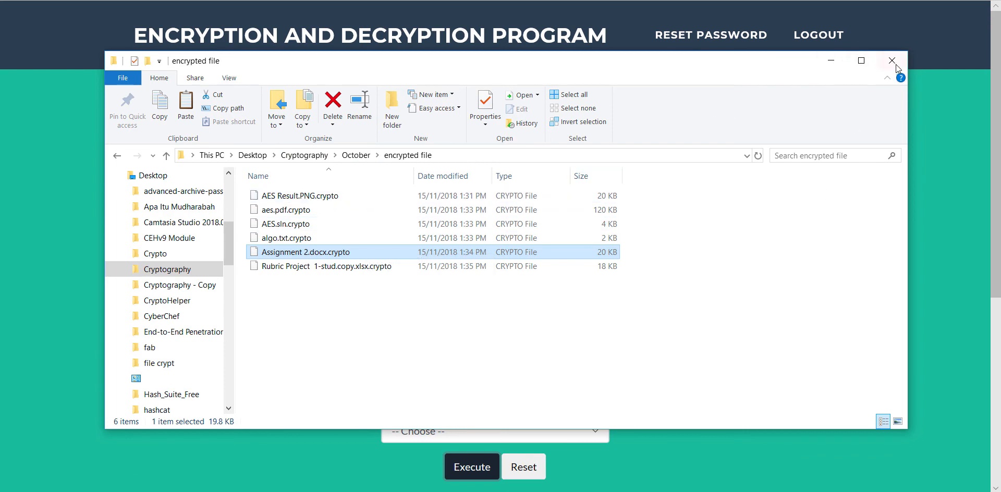
click(892, 60)
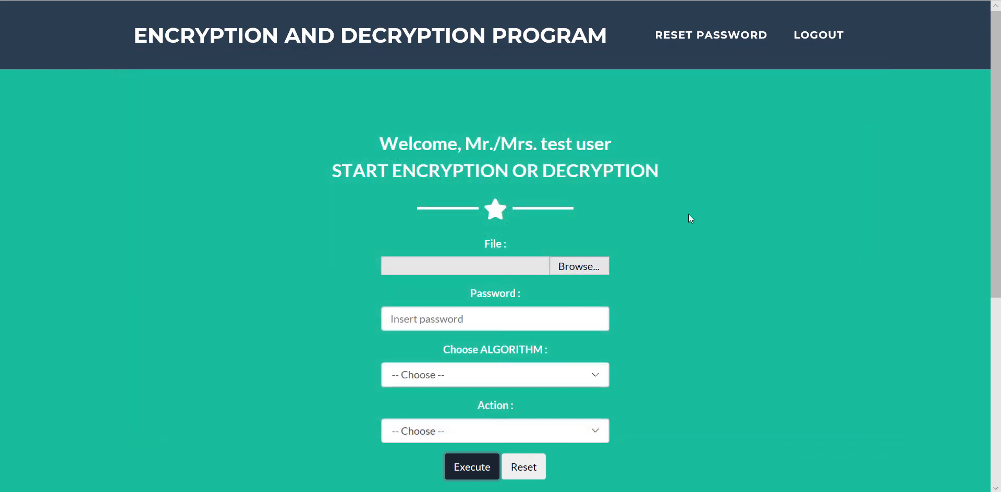